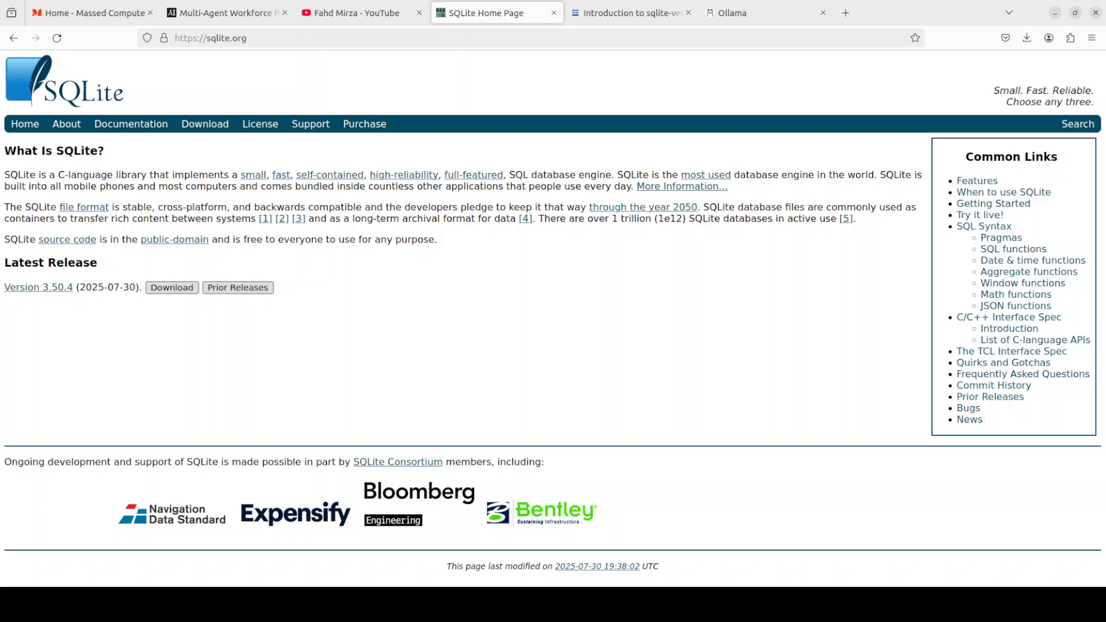
Show the YouTube channel search results for 'embeddinggemma' with the EmbeddingGemma local video
{"action": "left_click", "coordinate": [360, 13]}
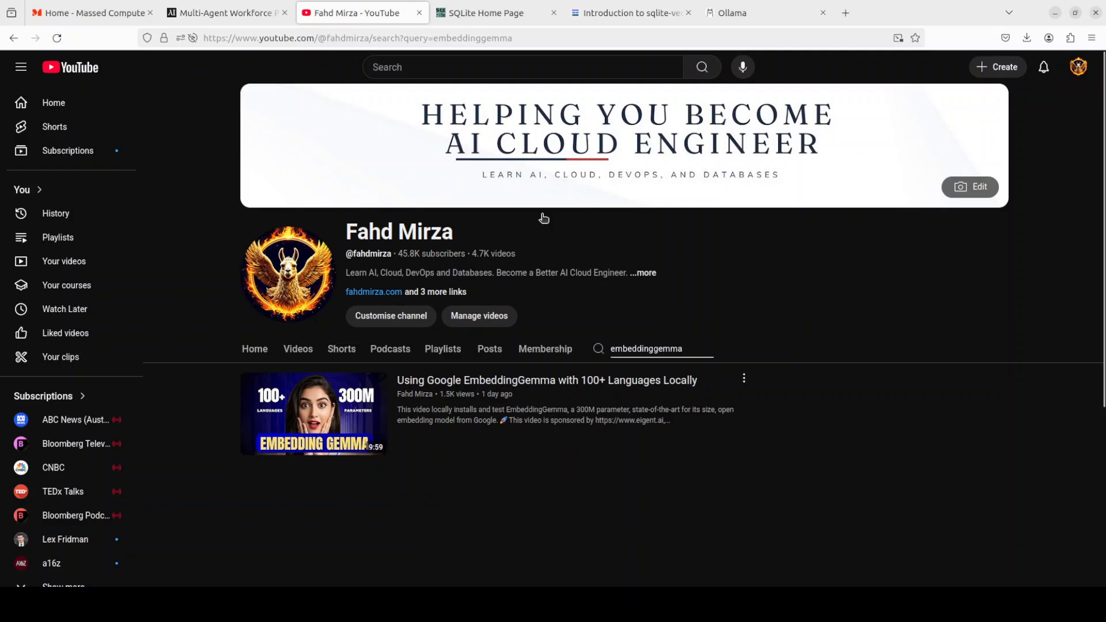
{"action": "mouse_move", "coordinate": [879, 508]}
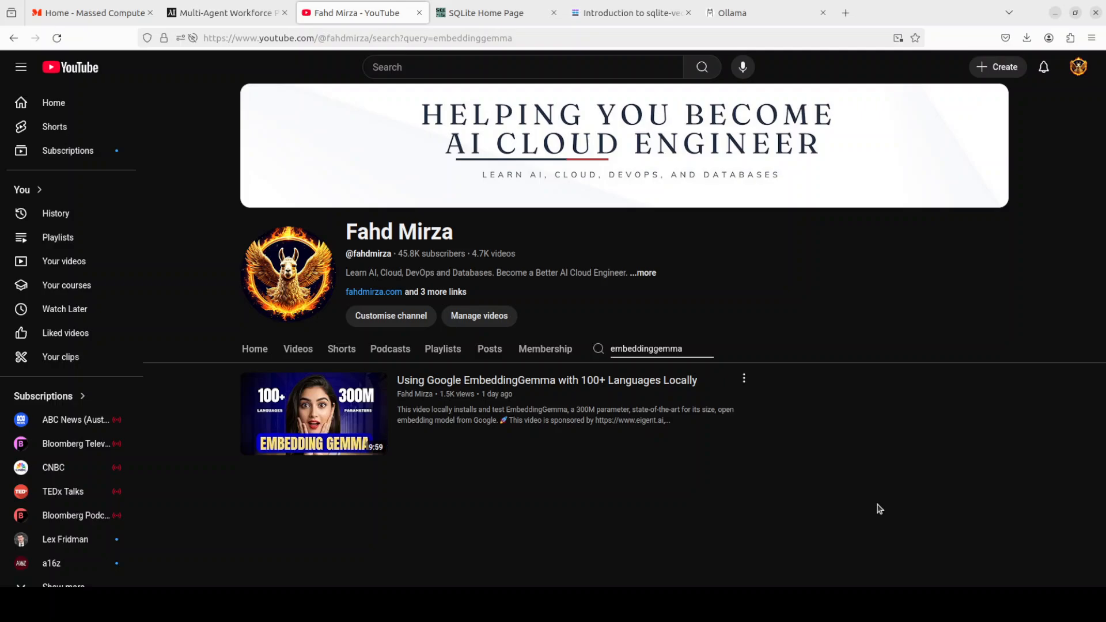
{"action": "mouse_move", "coordinate": [872, 506]}
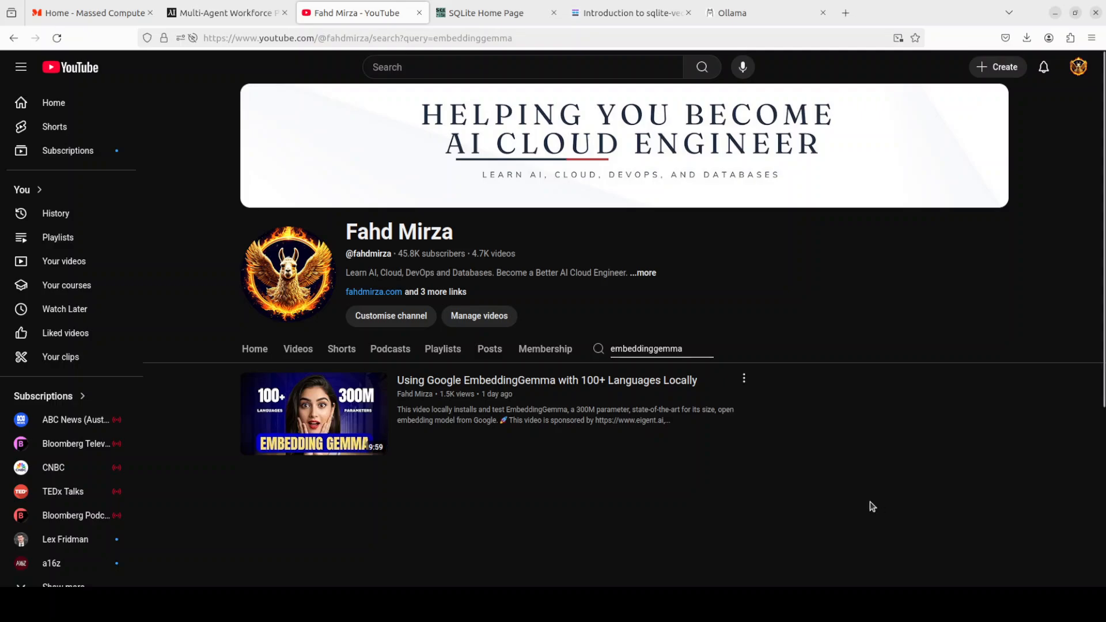
{"action": "mouse_move", "coordinate": [920, 367]}
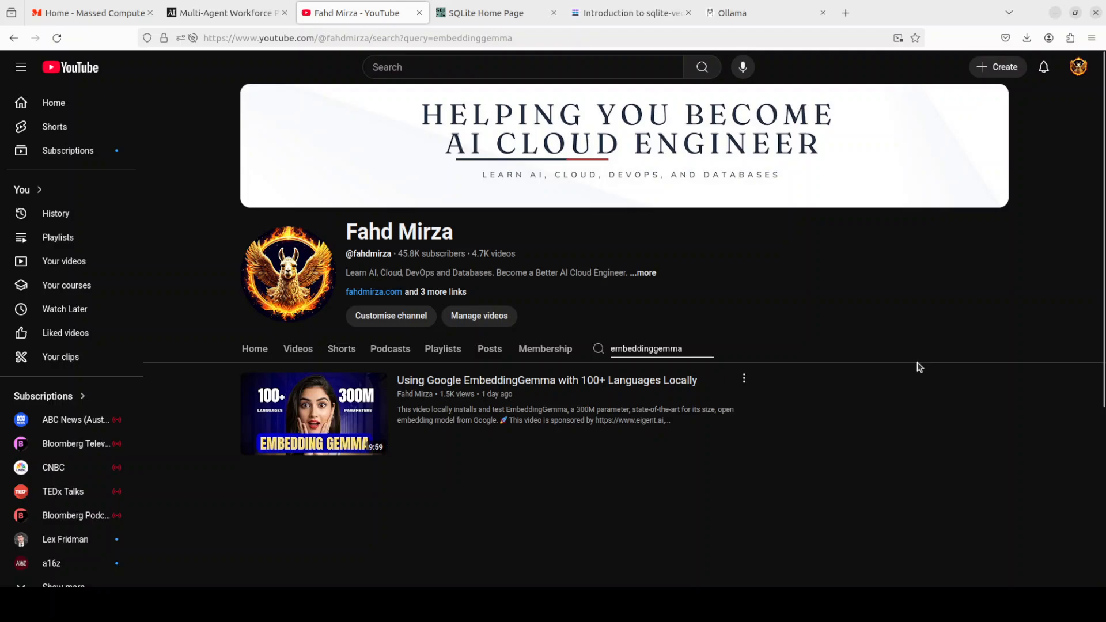
{"action": "mouse_move", "coordinate": [849, 352]}
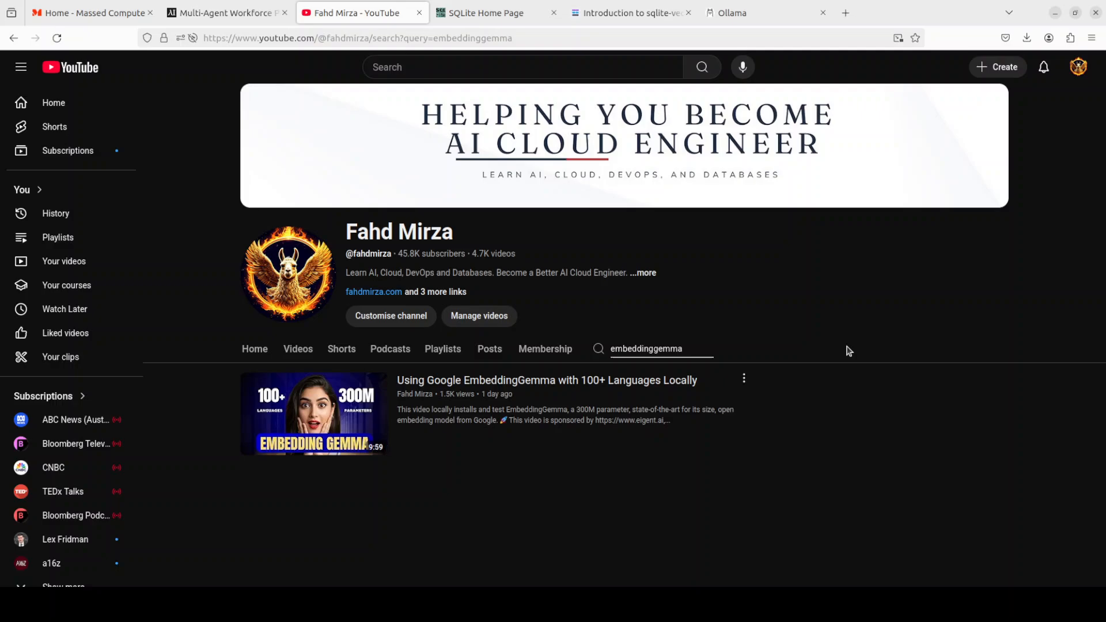
{"action": "mouse_move", "coordinate": [647, 346]}
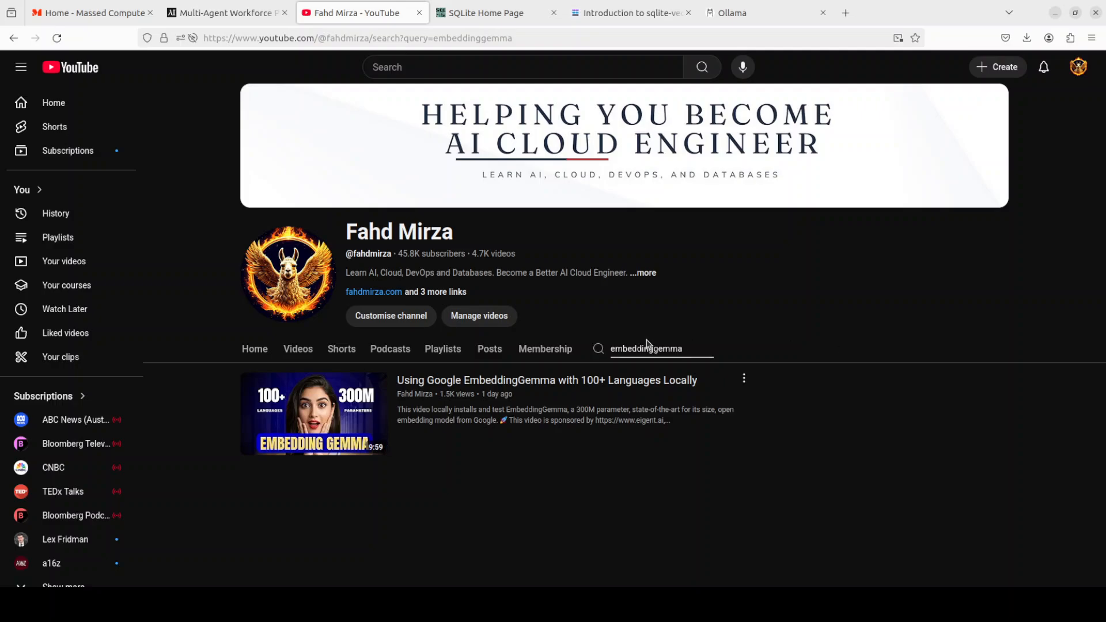
{"action": "mouse_move", "coordinate": [549, 348]}
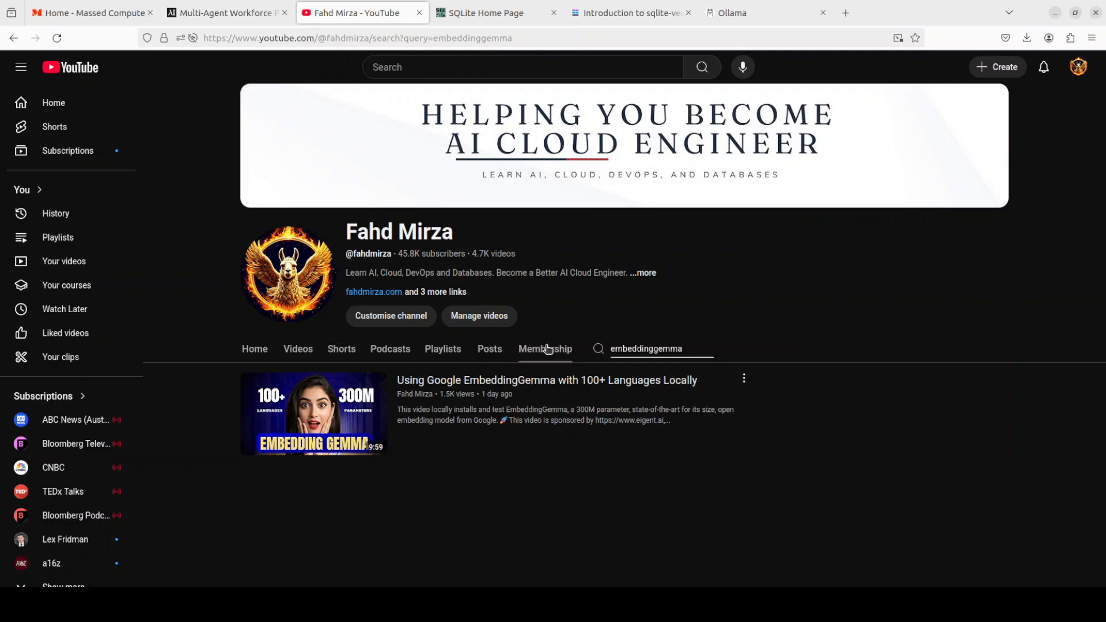
{"action": "mouse_move", "coordinate": [505, 30]}
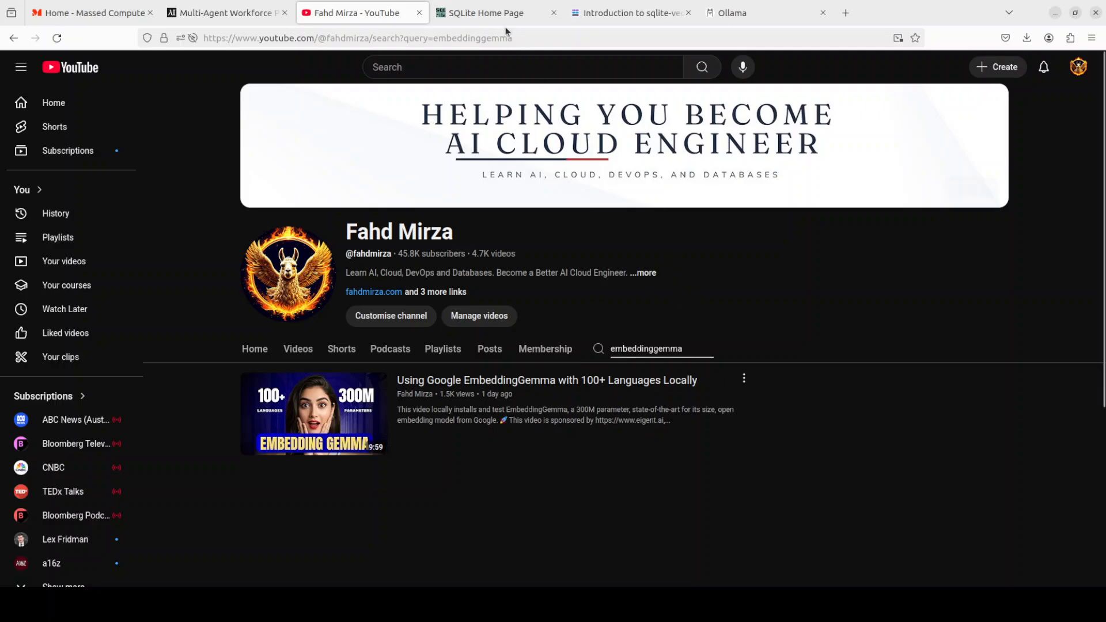
Review the SQLite home page and sqlite-vec introduction docs, then land on the Ollama home page
{"action": "left_click", "coordinate": [482, 13]}
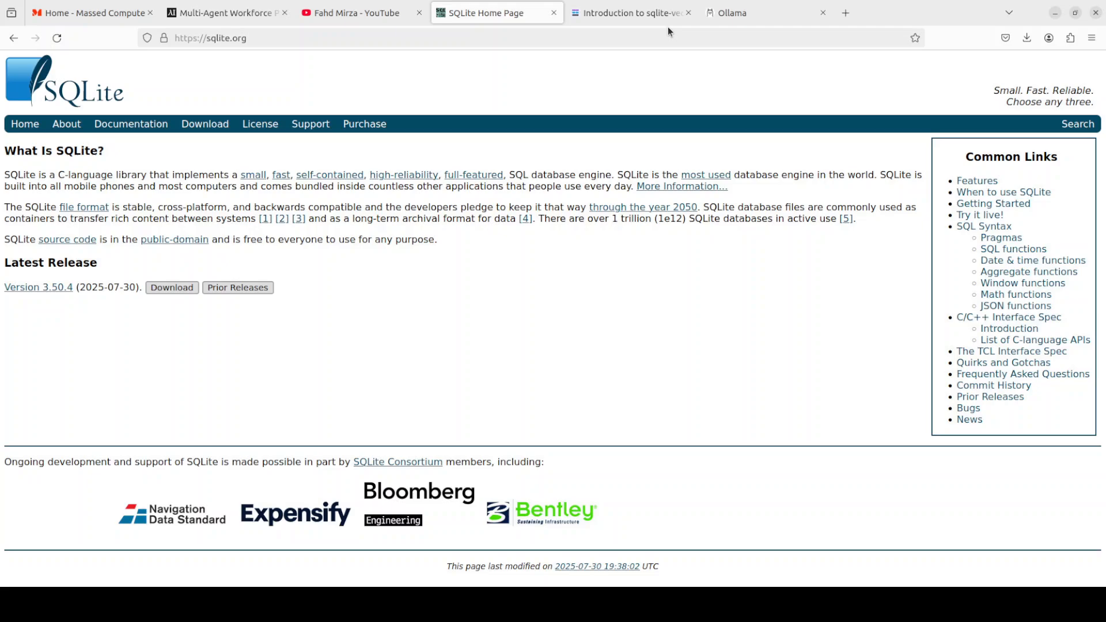
{"action": "left_click", "coordinate": [629, 12]}
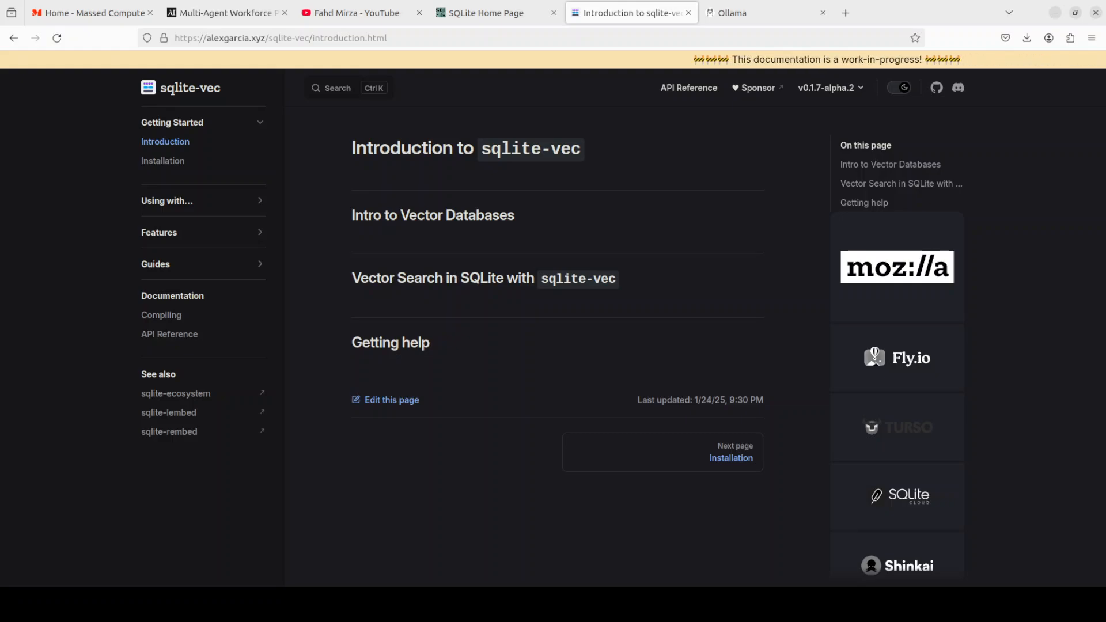
{"action": "mouse_move", "coordinate": [671, 84]}
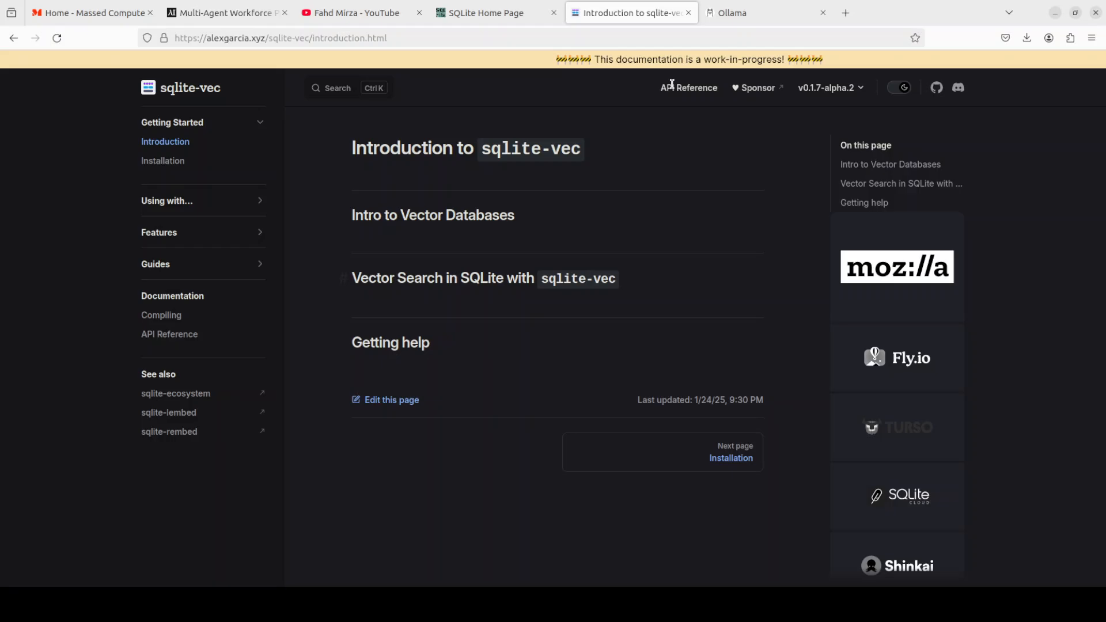
{"action": "left_click", "coordinate": [766, 13]}
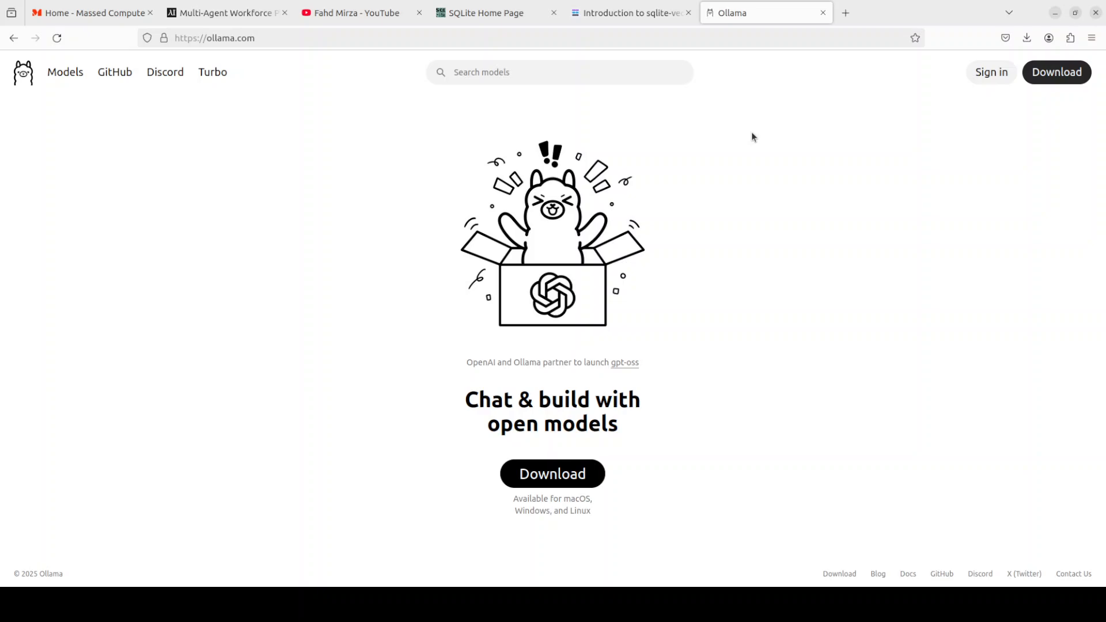
{"action": "mouse_move", "coordinate": [6, 146]}
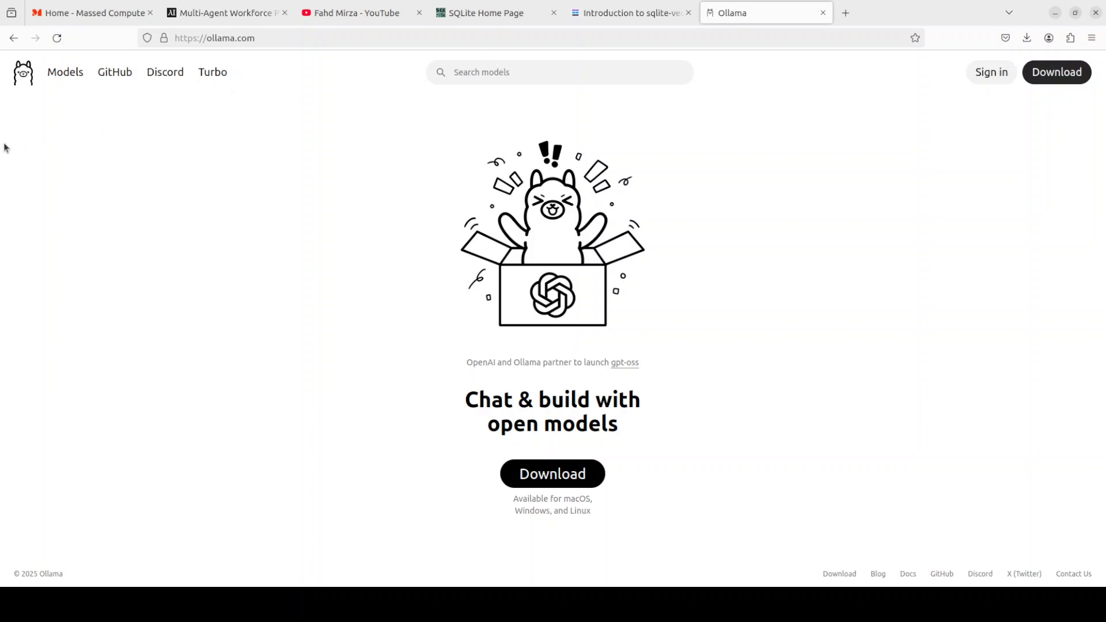
{"action": "mouse_move", "coordinate": [64, 230]}
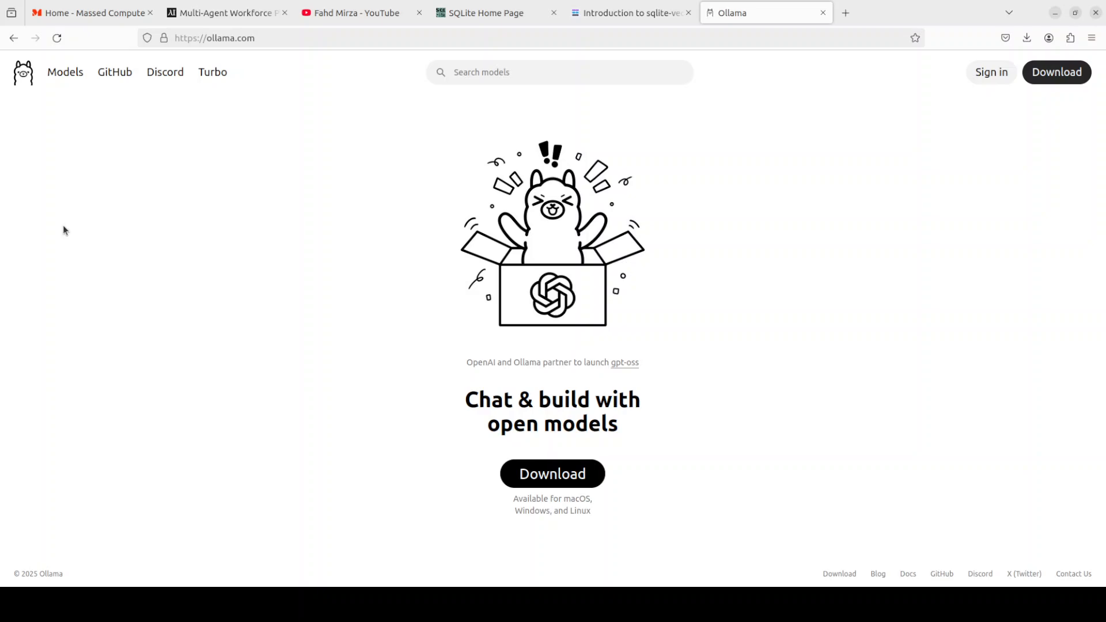
View Ollama's download page and its Windows download option
{"action": "left_click", "coordinate": [552, 474]}
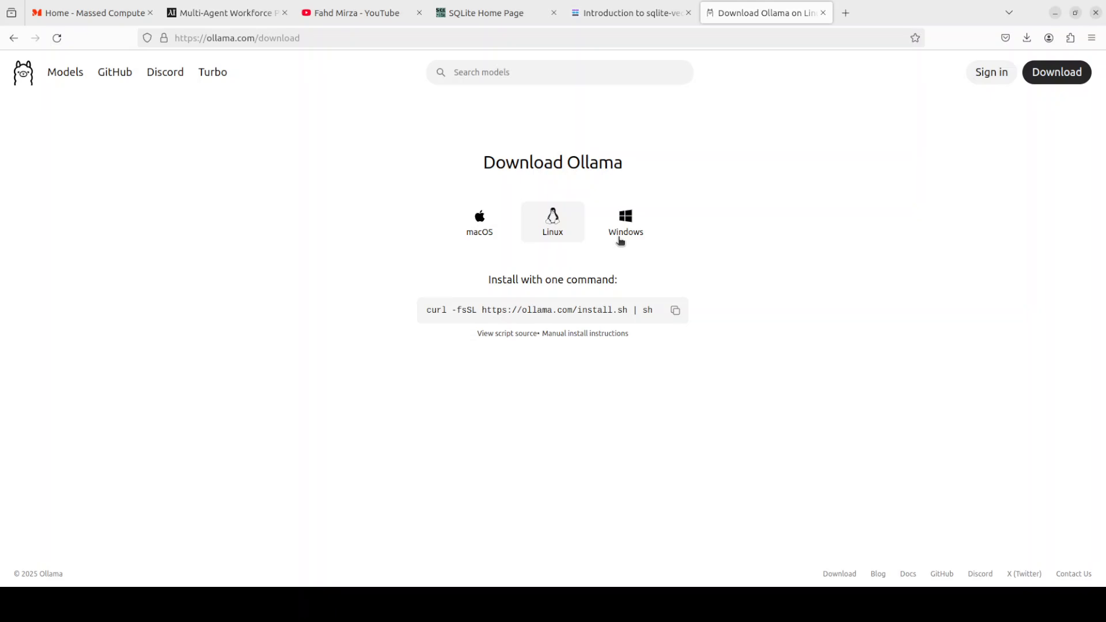
{"action": "mouse_move", "coordinate": [625, 221]}
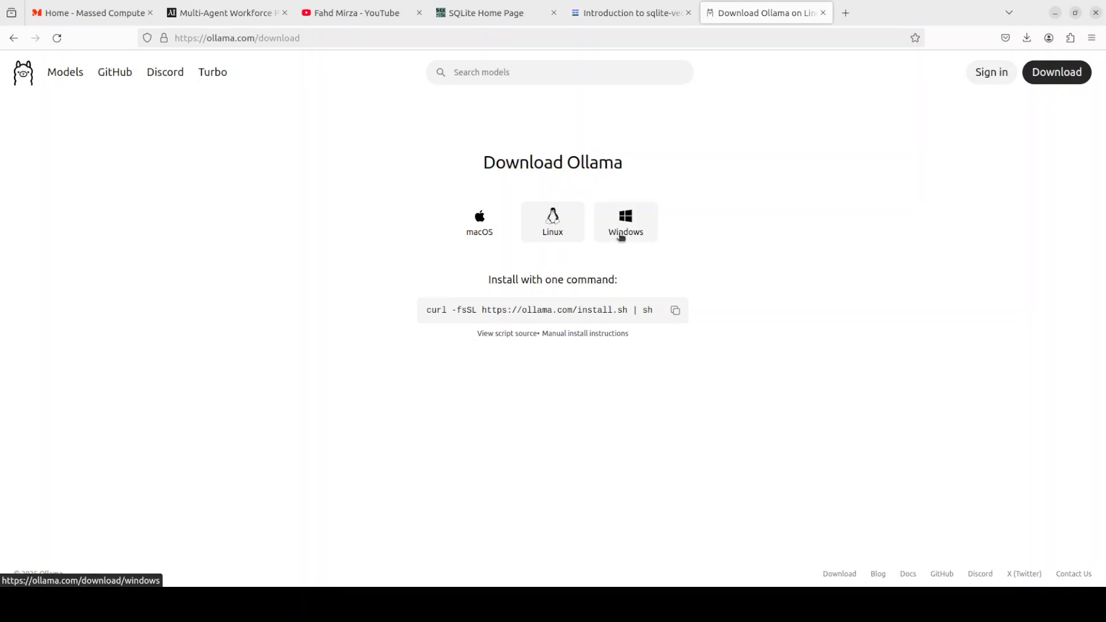
{"action": "left_click", "coordinate": [624, 221]}
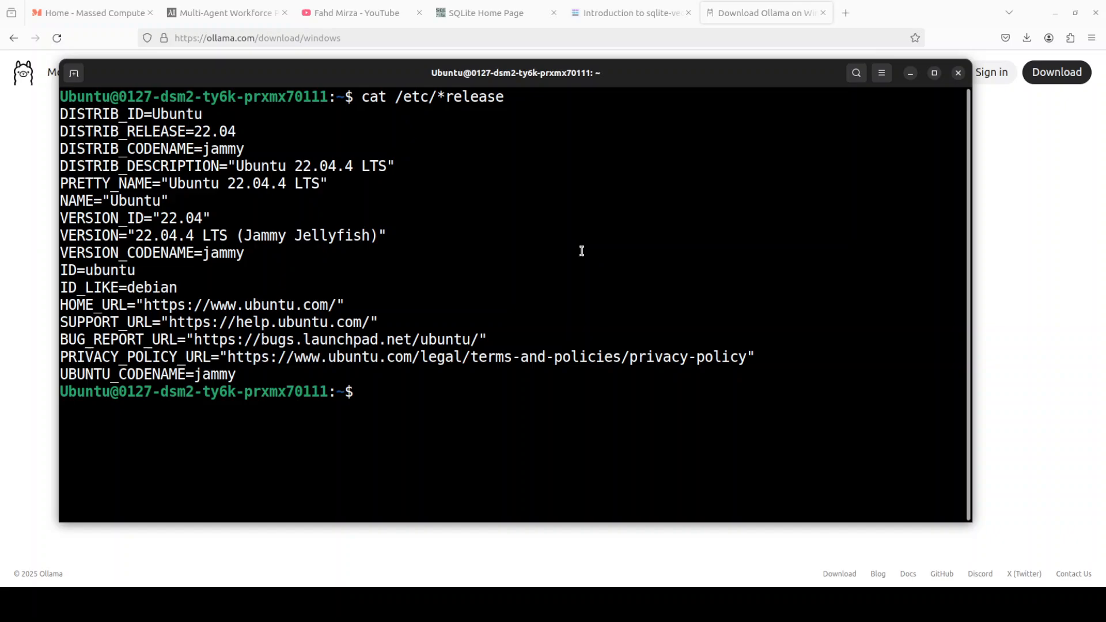
Check the GPU with nvidia-smi and create and activate a conda env 'ai' with Python 3.11
{"action": "type", "text": "nvidia-smi"}
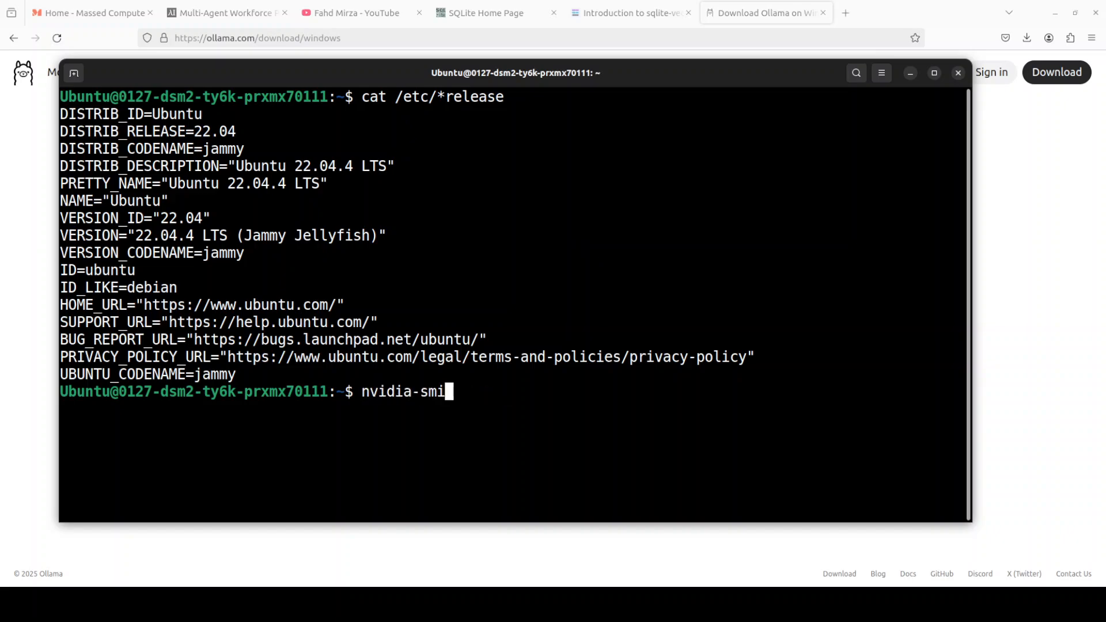
{"action": "key", "text": "Return"}
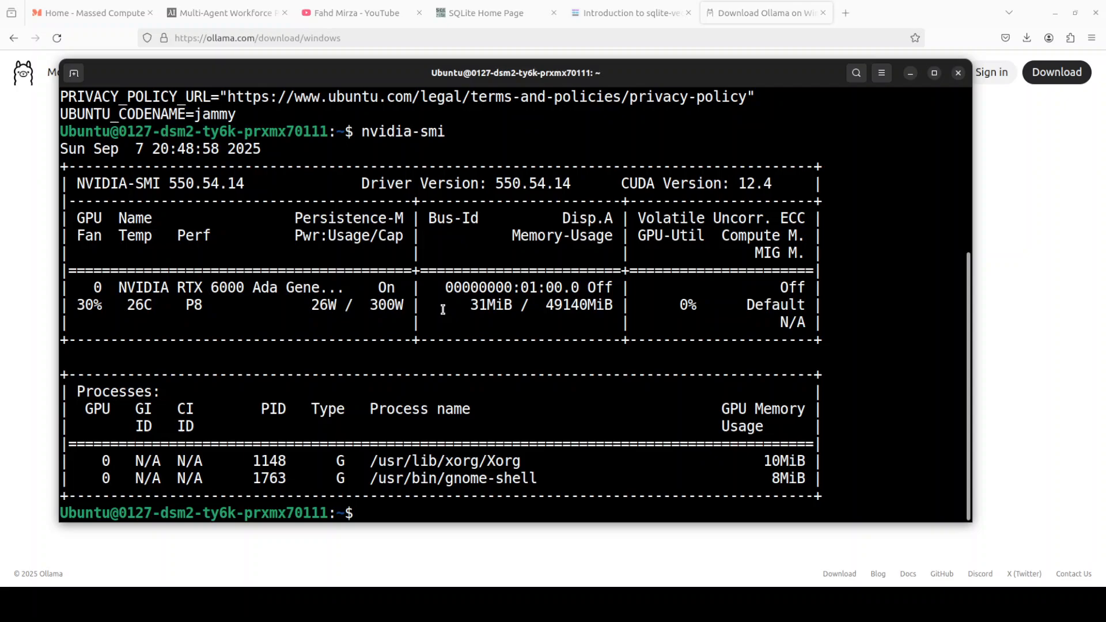
{"action": "type", "text": "conda create -n ai python=3.11 -y && conda activate ai"}
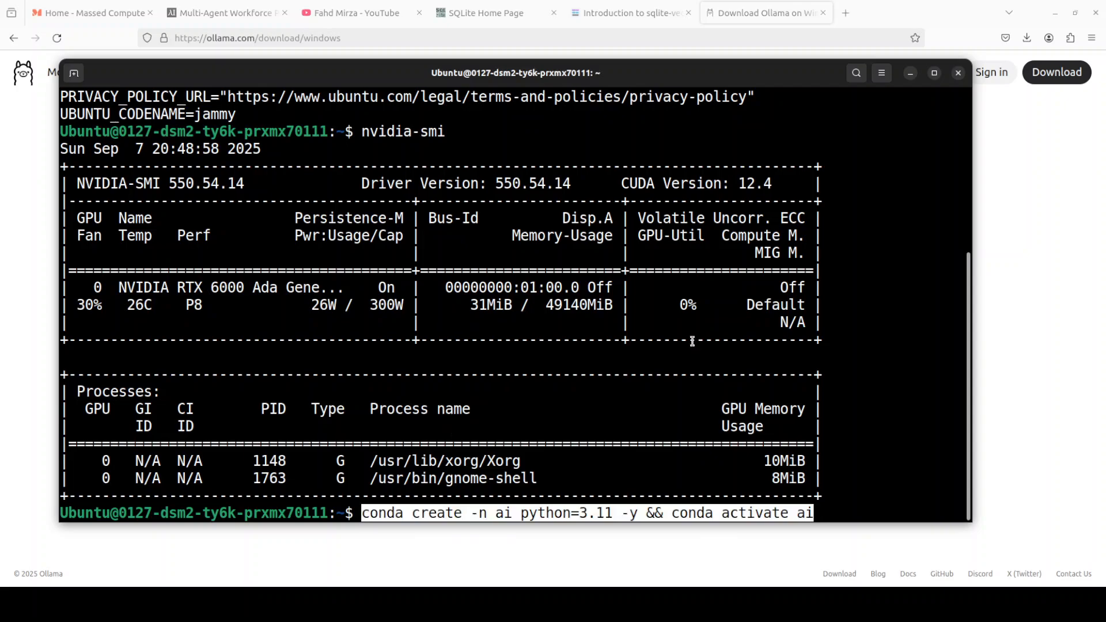
{"action": "key", "text": "Return"}
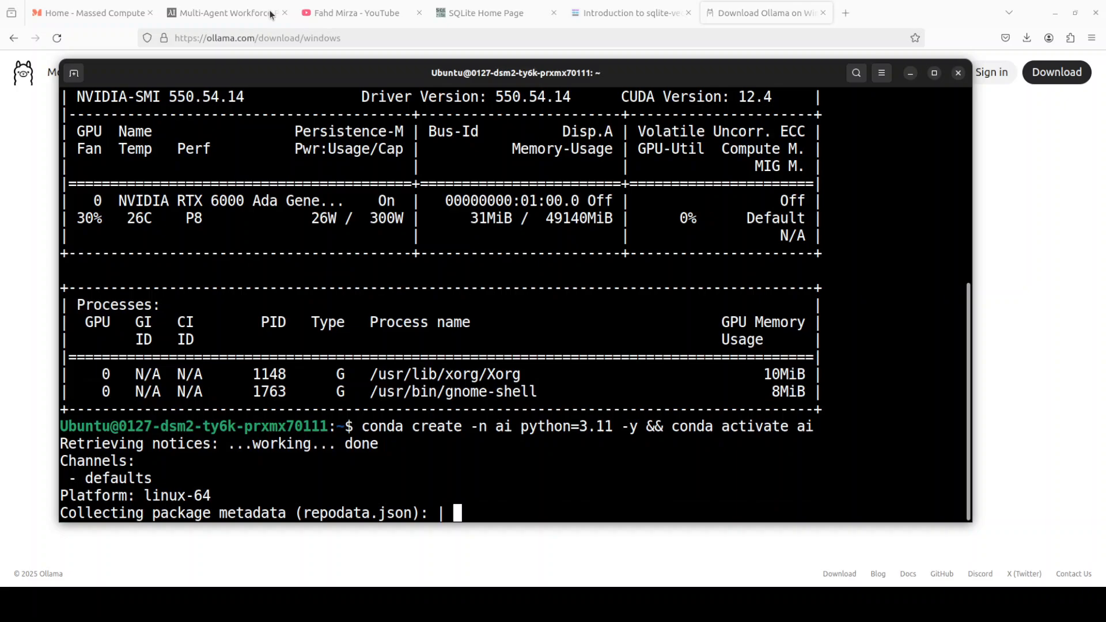
Install the ollama, sqlite-vec and numpy packages with pip, glancing at the Massed Compute and Eigent pages
{"action": "left_click", "coordinate": [92, 12]}
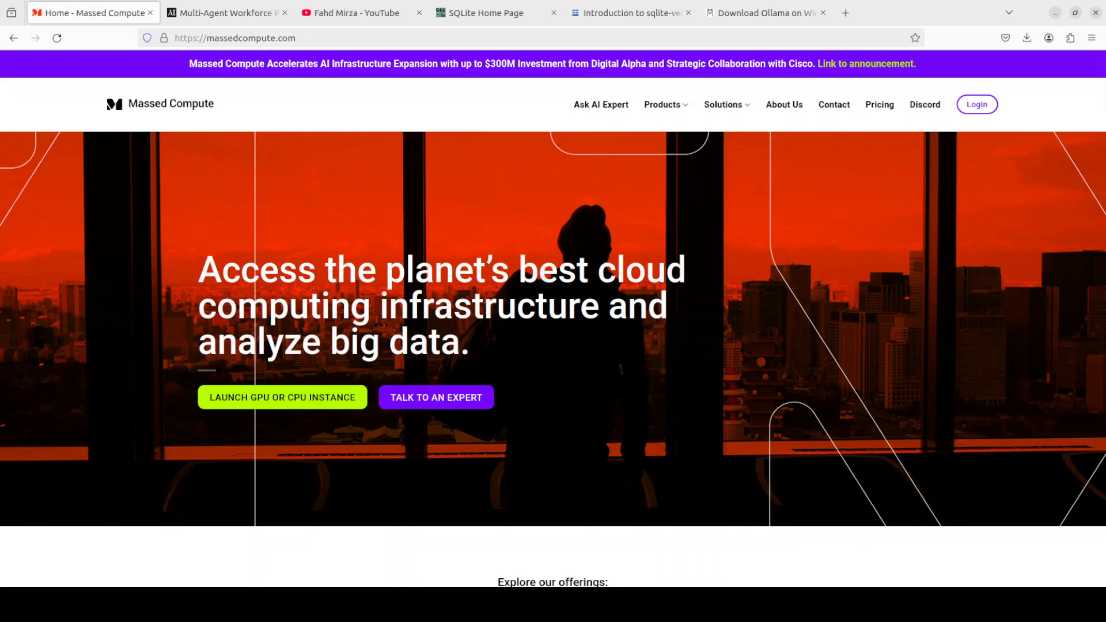
{"action": "right_click", "coordinate": [485, 288]}
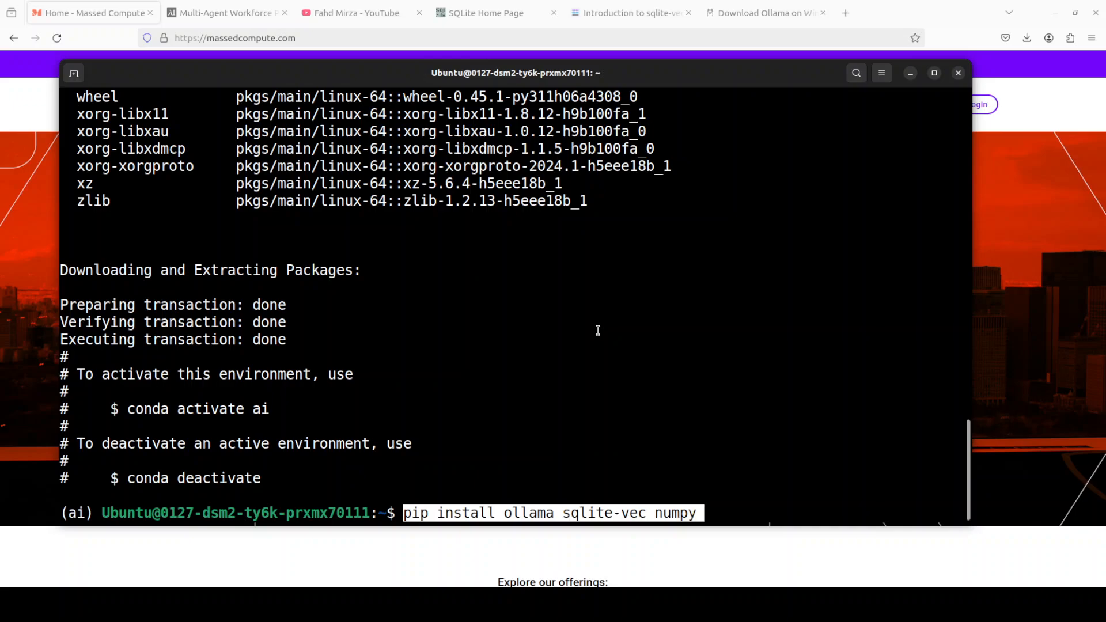
{"action": "key", "text": "Return"}
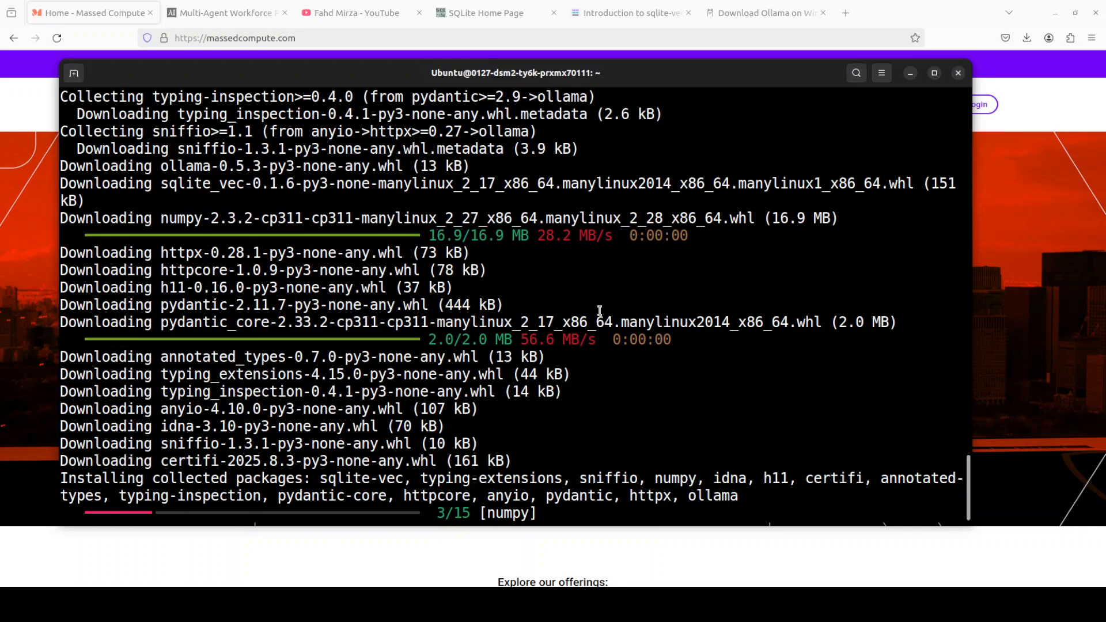
{"action": "left_click", "coordinate": [225, 12]}
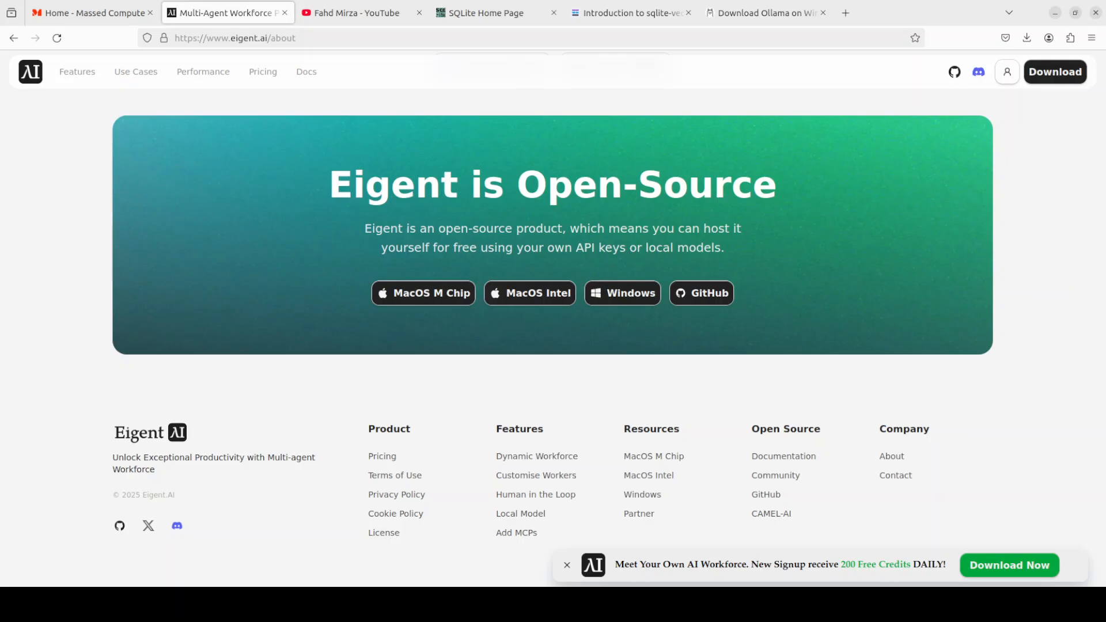
View the Eigent about page before returning to the cleared terminal in the 'ai' environment
{"action": "left_click", "coordinate": [92, 12]}
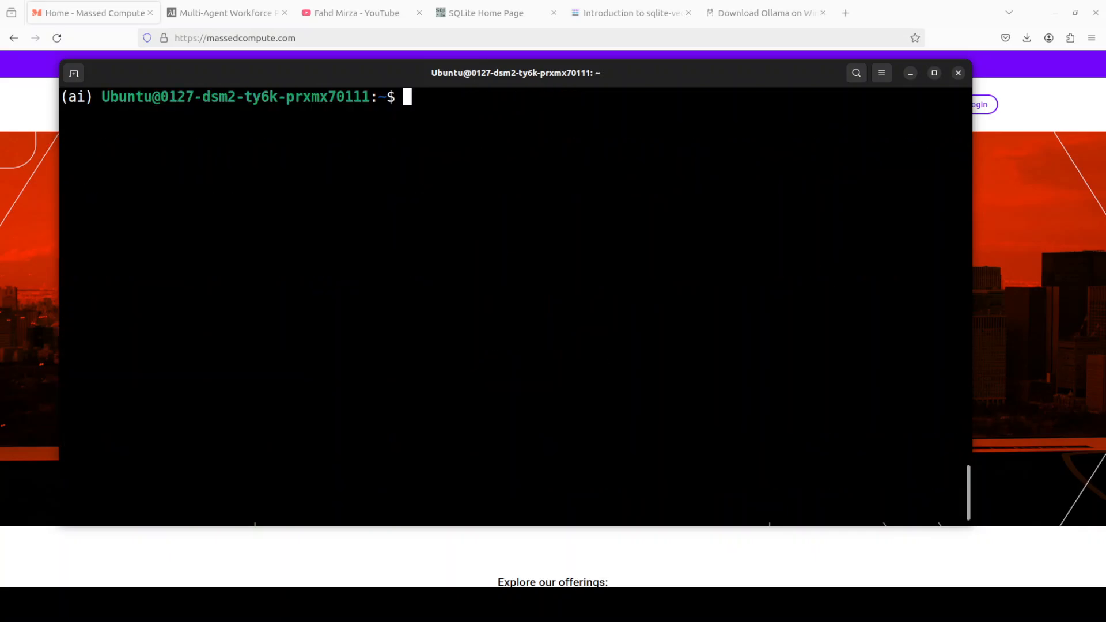
Pull the embeddinggemma:latest model with ollama alongside gpt-oss:20b and nomic-embed-text
{"action": "type", "text": "ollama list"}
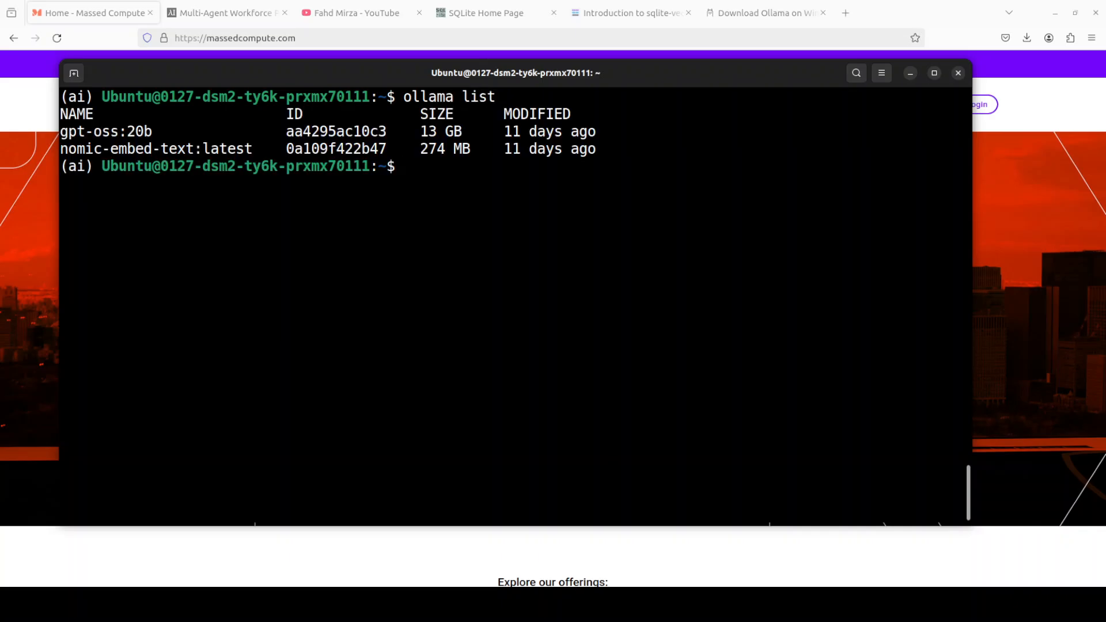
{"action": "right_click", "coordinate": [386, 249]}
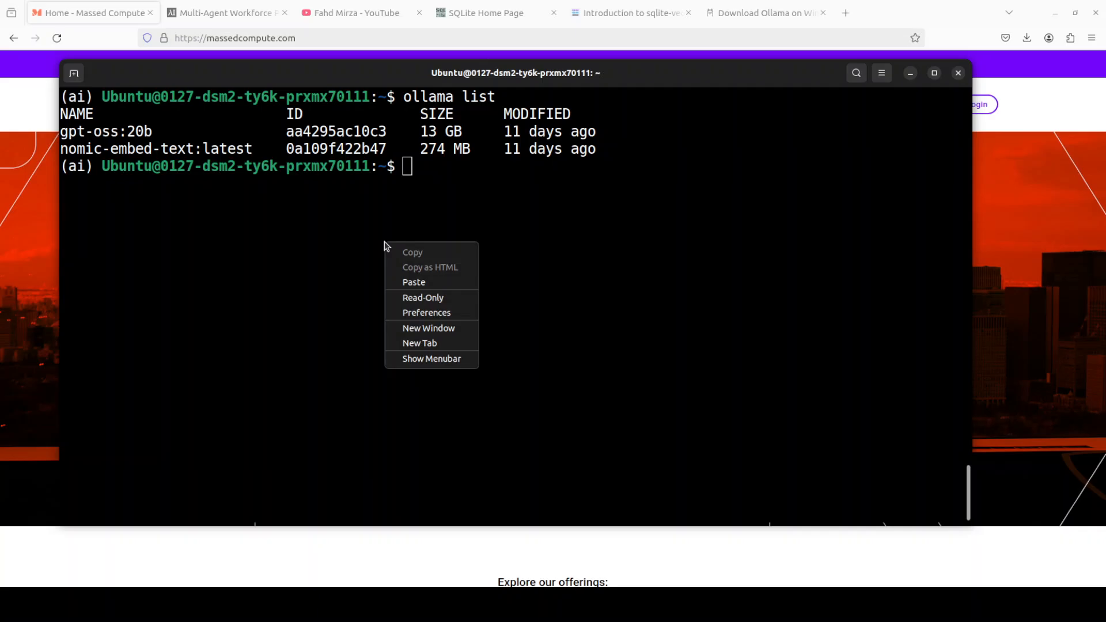
{"action": "left_click", "coordinate": [414, 282]}
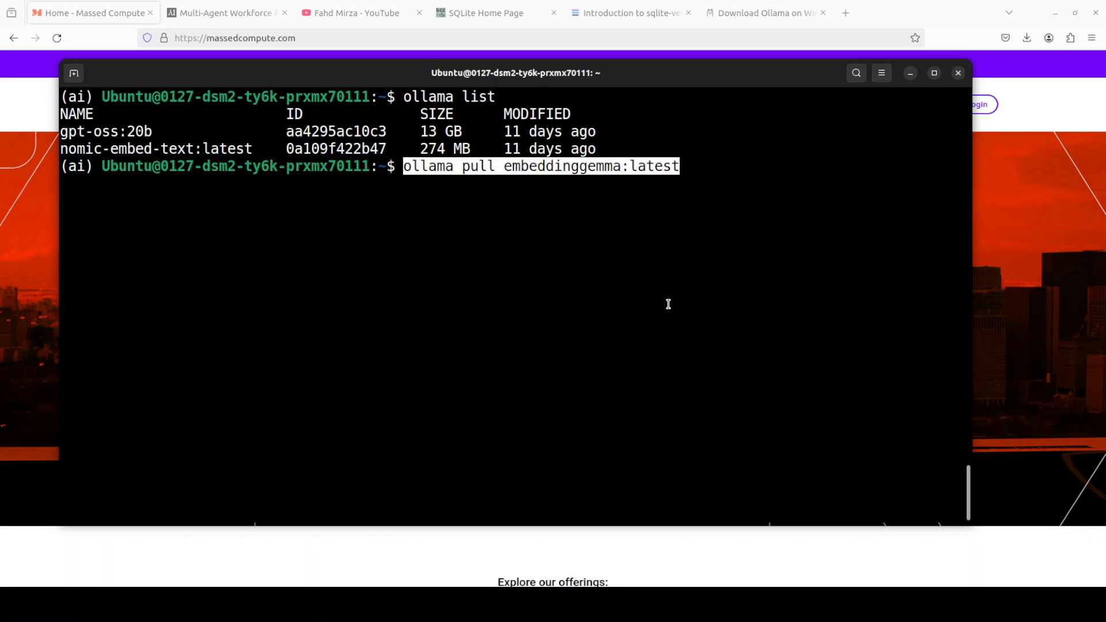
{"action": "key", "text": "Return"}
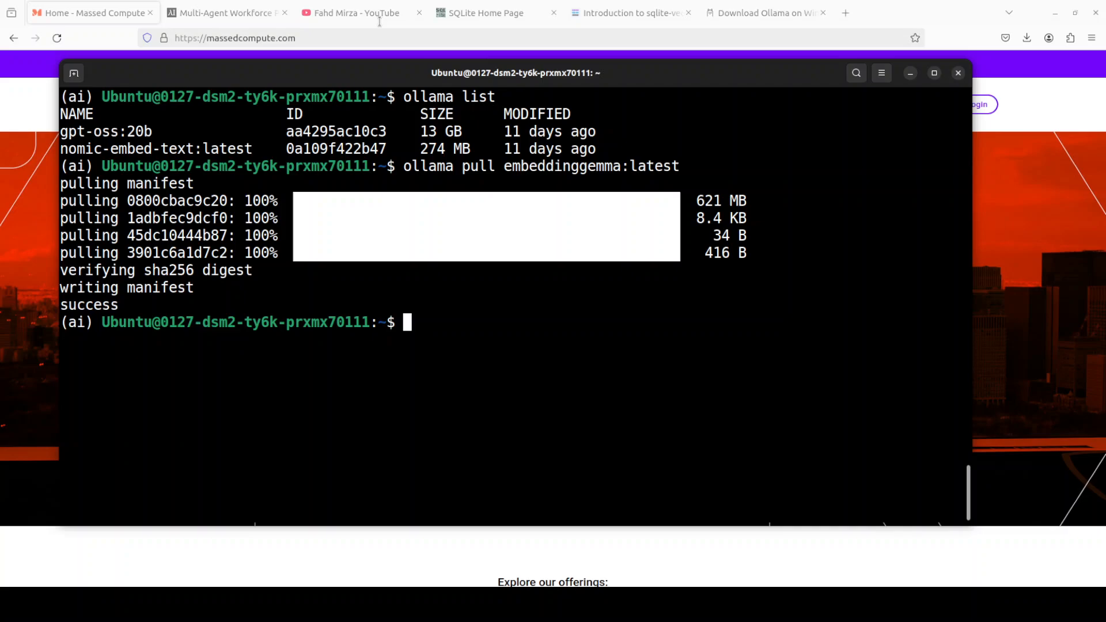
Return to the YouTube channel's embeddinggemma search result while the model pull finishes
{"action": "left_click", "coordinate": [353, 13]}
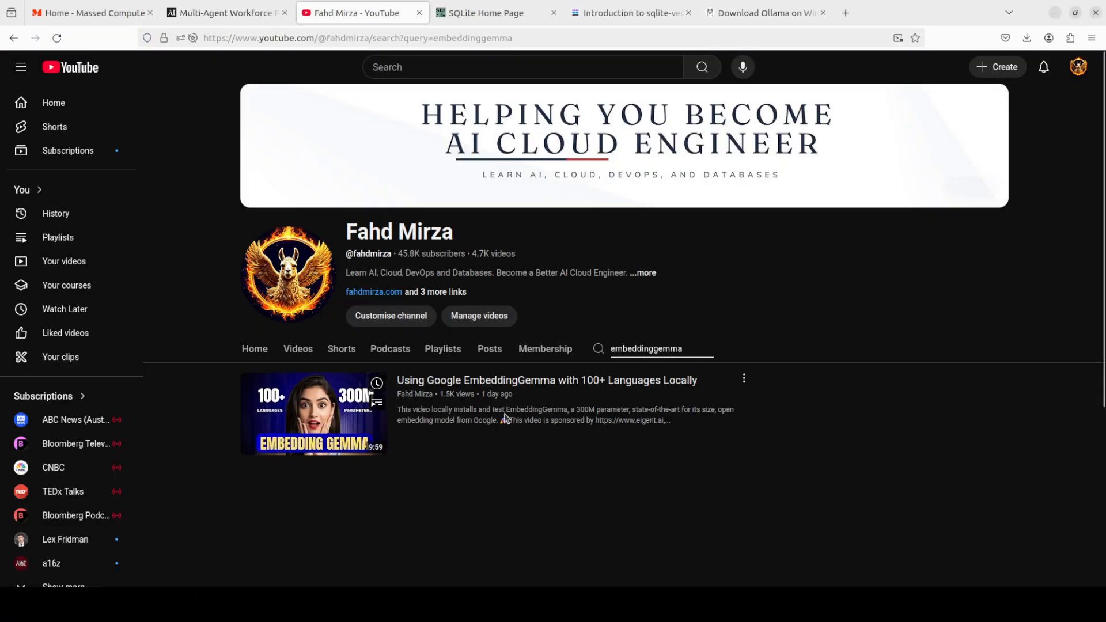
{"action": "mouse_move", "coordinate": [313, 413]}
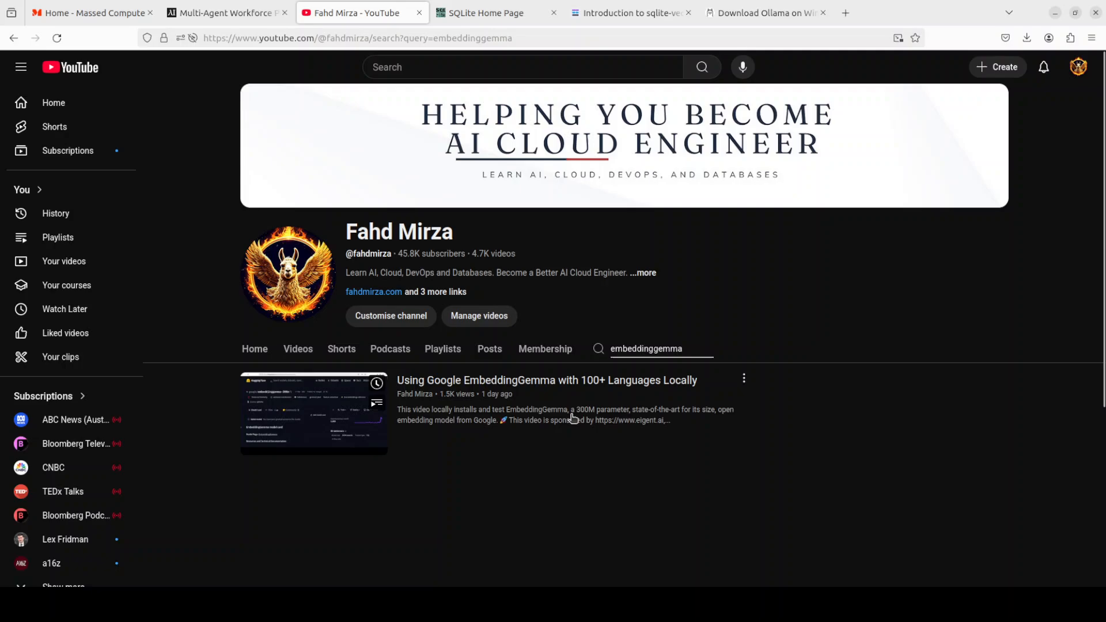
{"action": "mouse_move", "coordinate": [671, 463]}
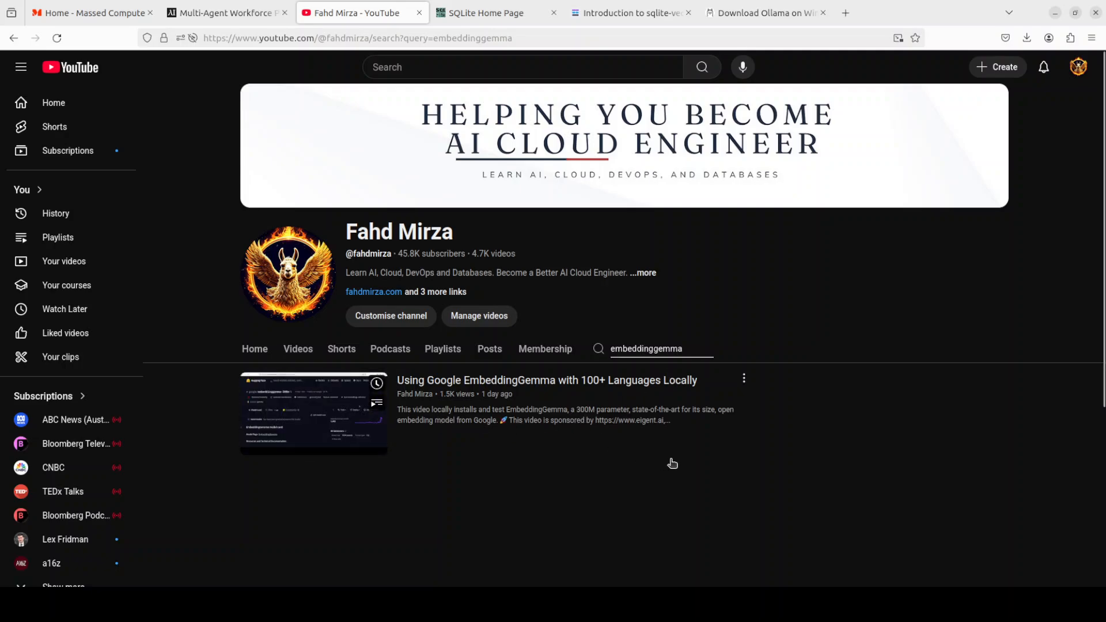
{"action": "mouse_move", "coordinate": [722, 451]}
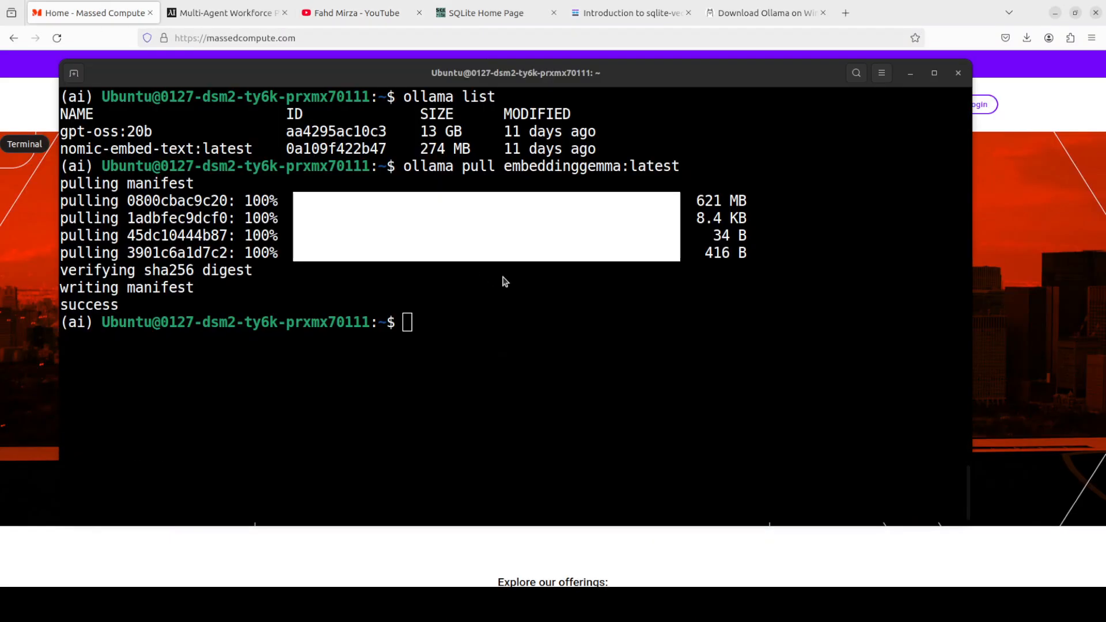
Confirm with ollama list that embeddinggemma:latest (621 MB) is installed, then clear the terminal
{"action": "type", "text": "o"}
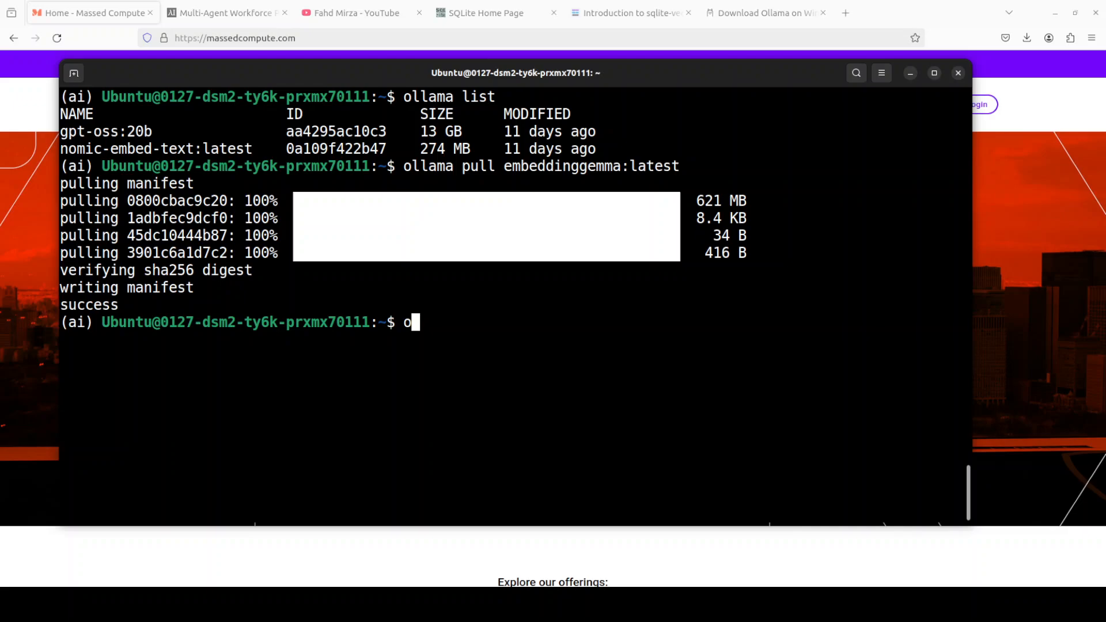
{"action": "key", "text": "Return"}
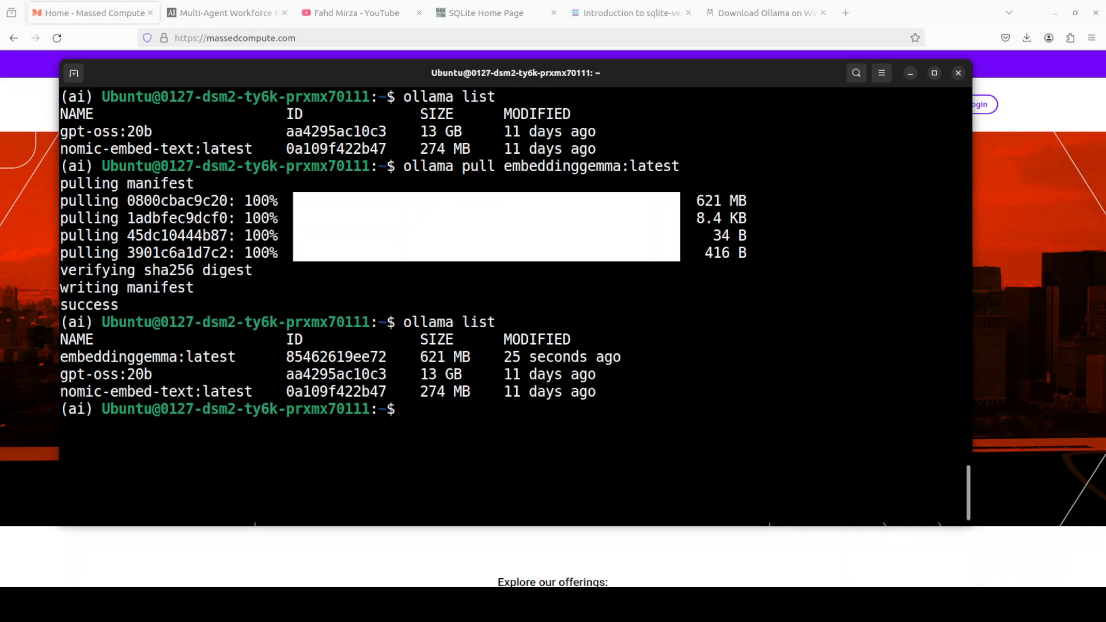
{"action": "type", "text": "clear"}
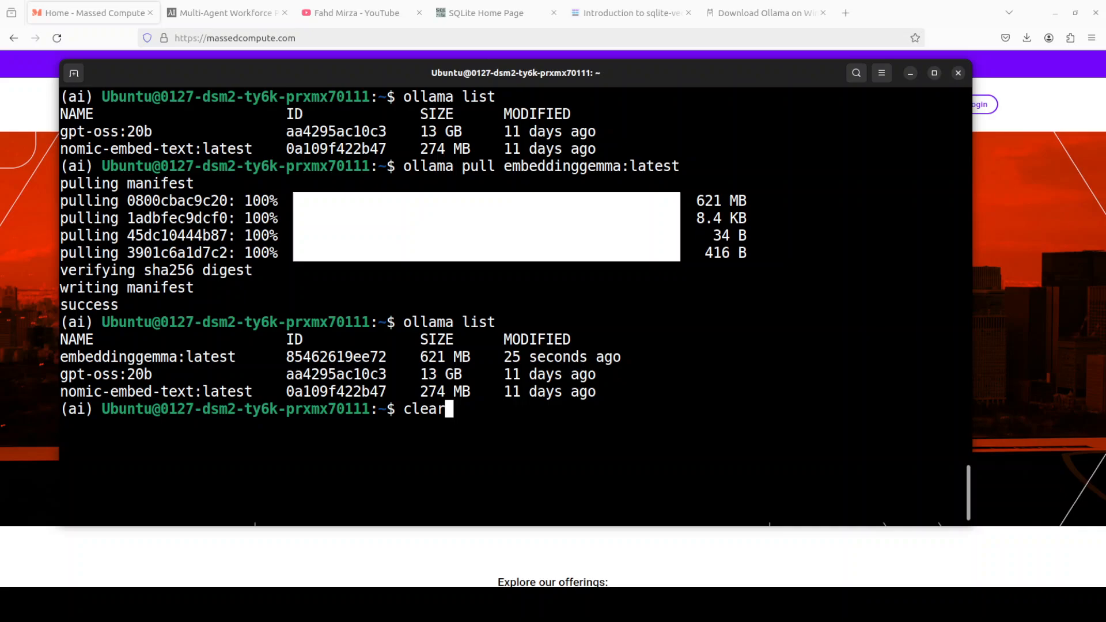
{"action": "key", "text": "Return"}
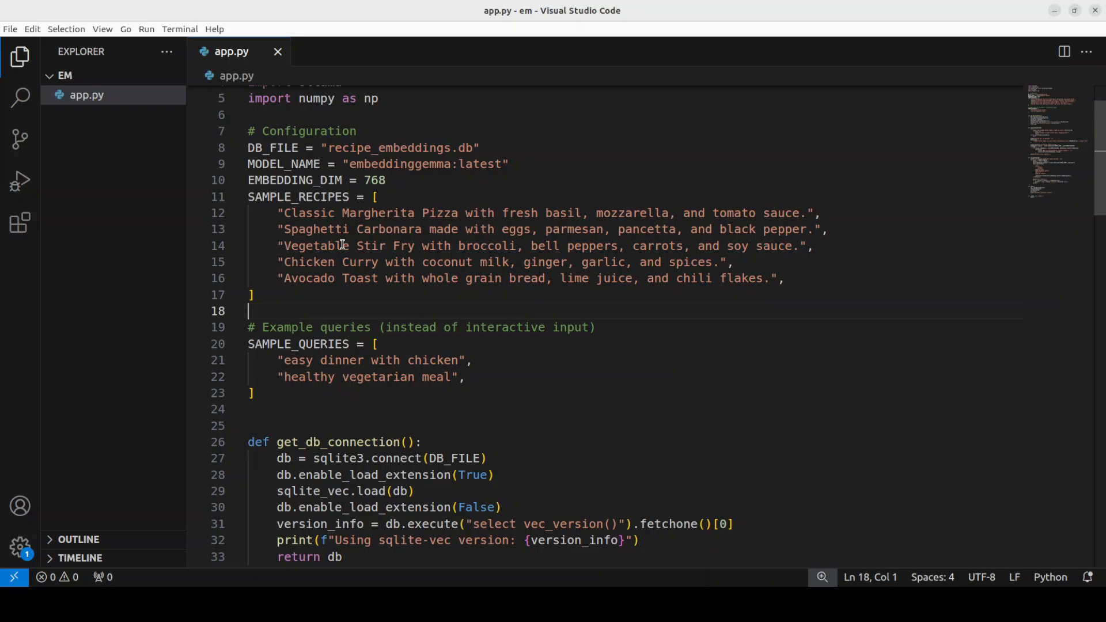
{"action": "mouse_move", "coordinate": [400, 377]}
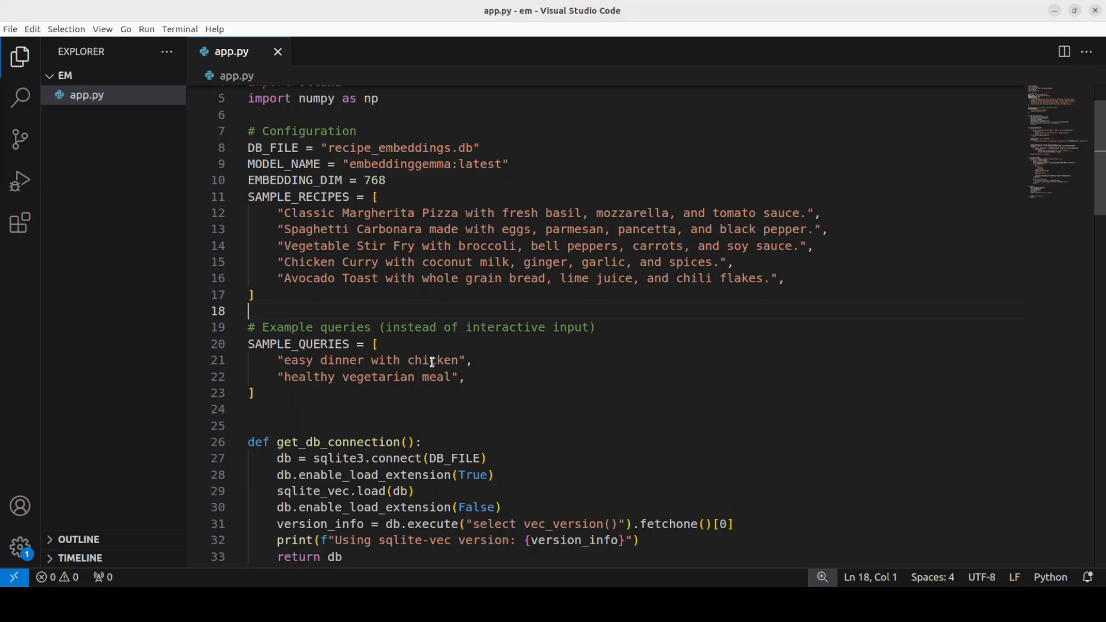
{"action": "mouse_move", "coordinate": [403, 252]}
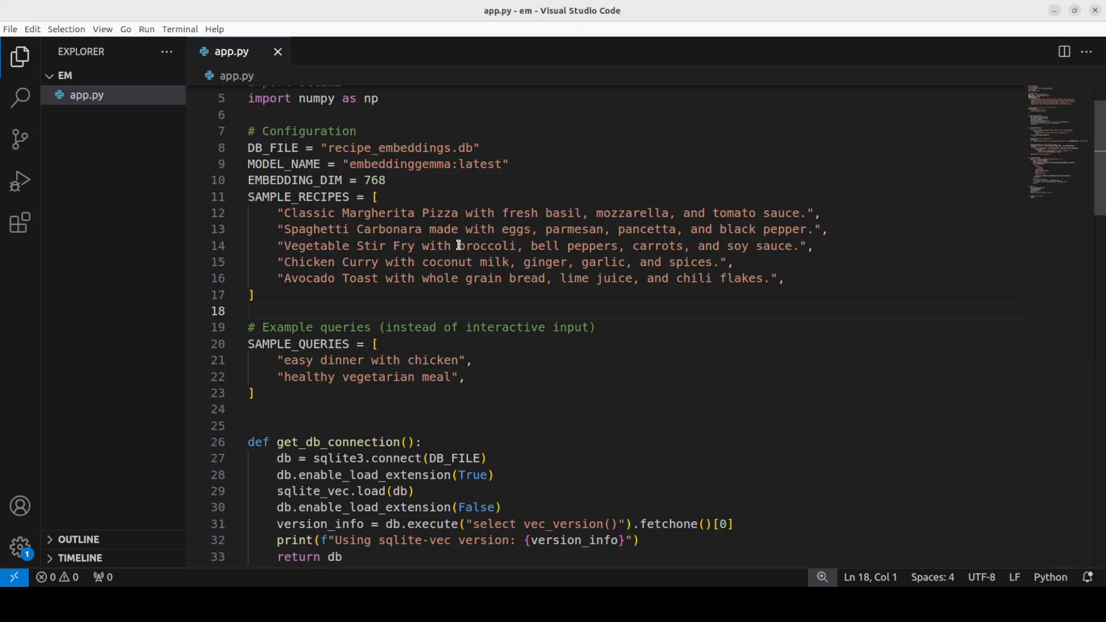
Scroll through app.py's recipe samples, sample queries, setup_database and run_queries functions
{"action": "scroll", "scroll_direction": "down", "scroll_amount": 3}
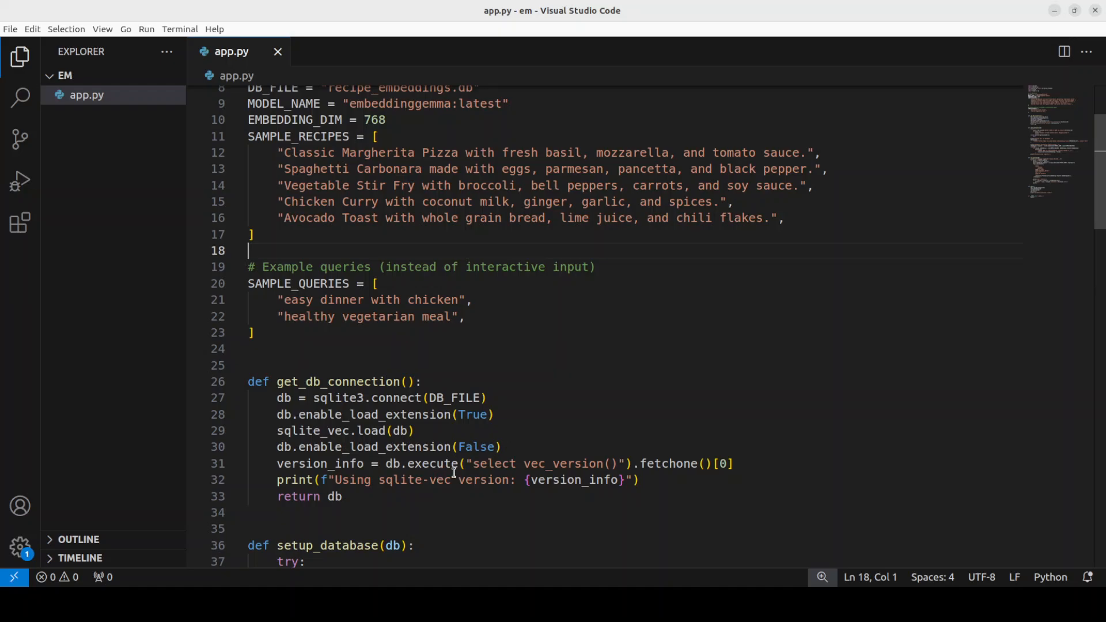
{"action": "mouse_move", "coordinate": [691, 463]}
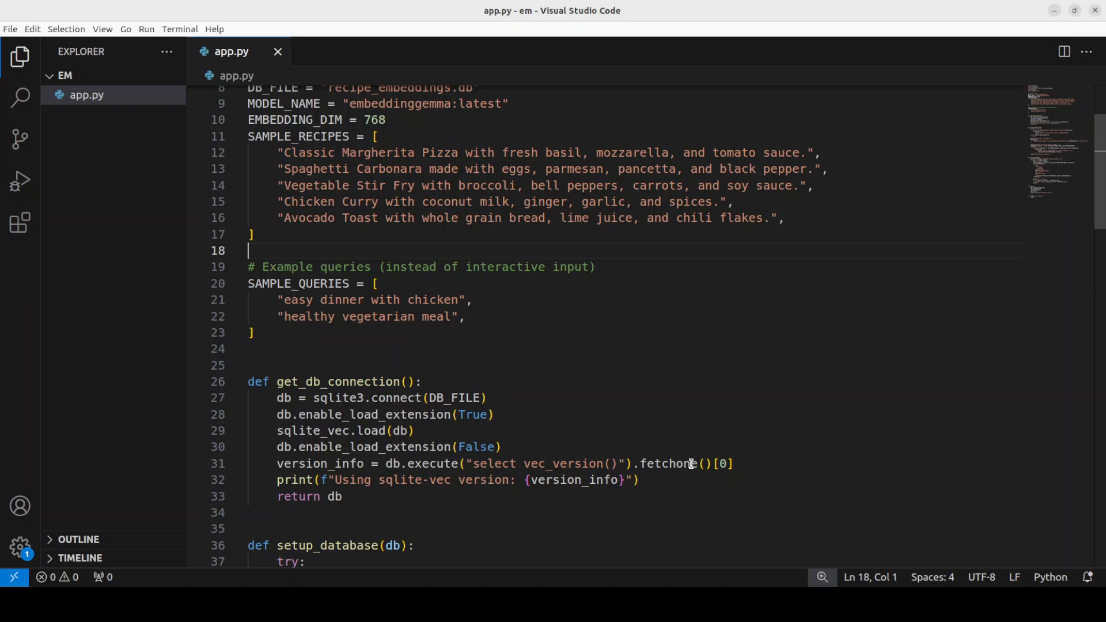
{"action": "scroll", "scroll_direction": "down", "scroll_amount": 3}
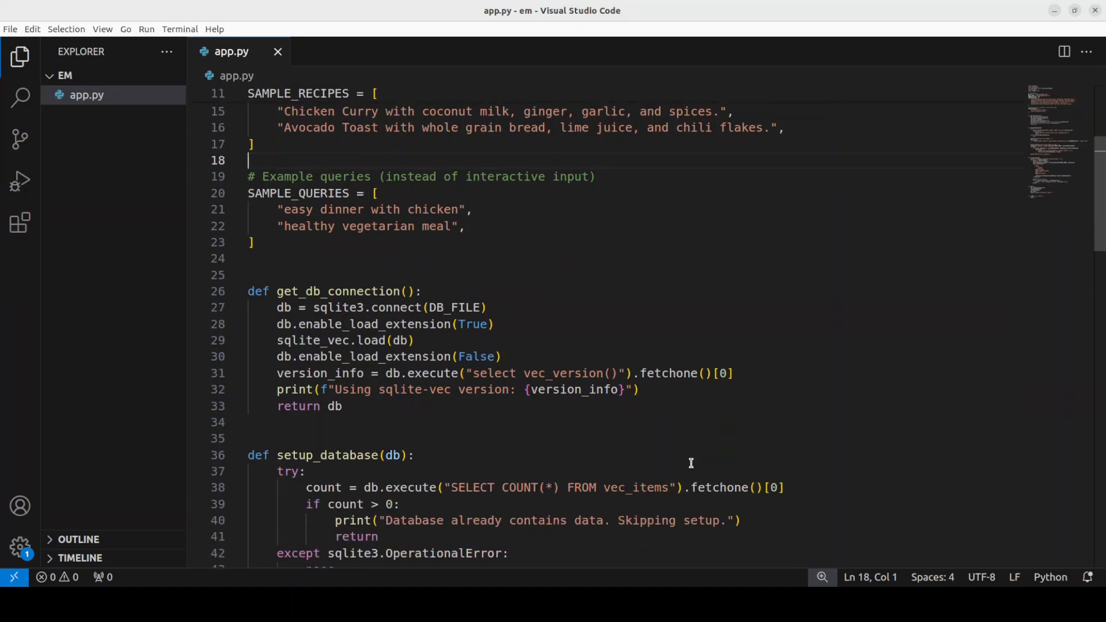
{"action": "scroll", "scroll_direction": "down", "scroll_amount": 3}
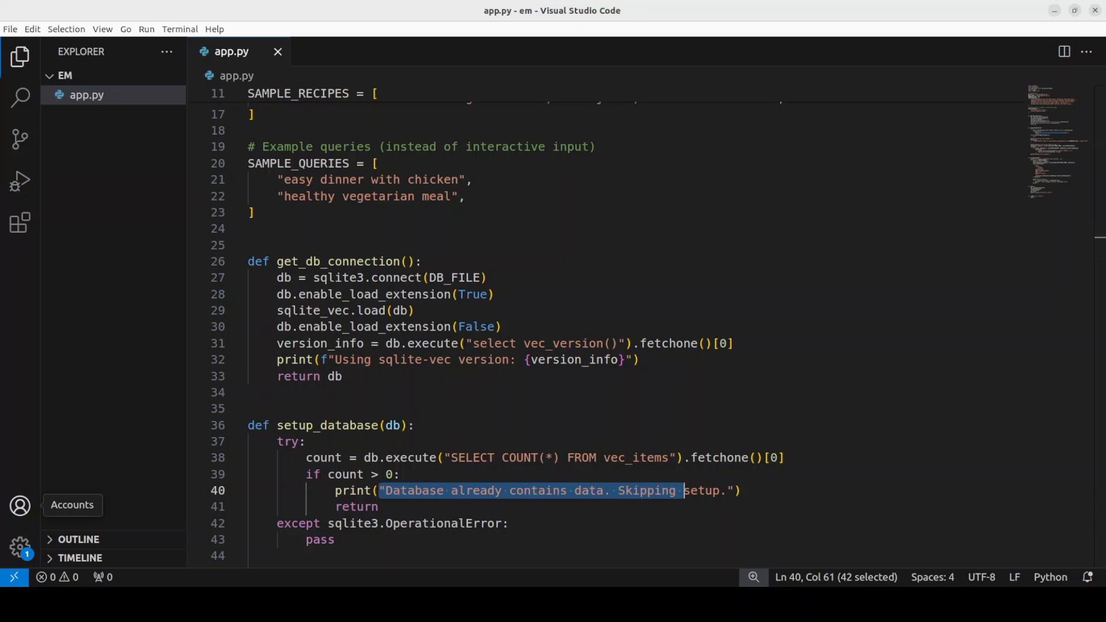
{"action": "scroll", "scroll_direction": "down", "scroll_amount": 3}
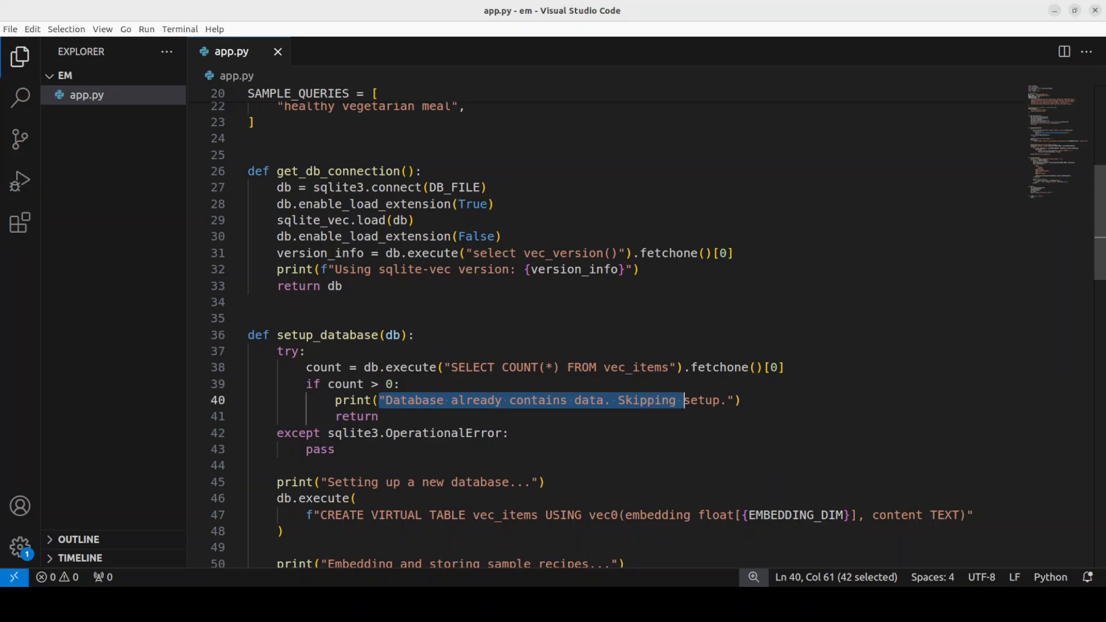
{"action": "scroll", "scroll_direction": "down", "scroll_amount": 3}
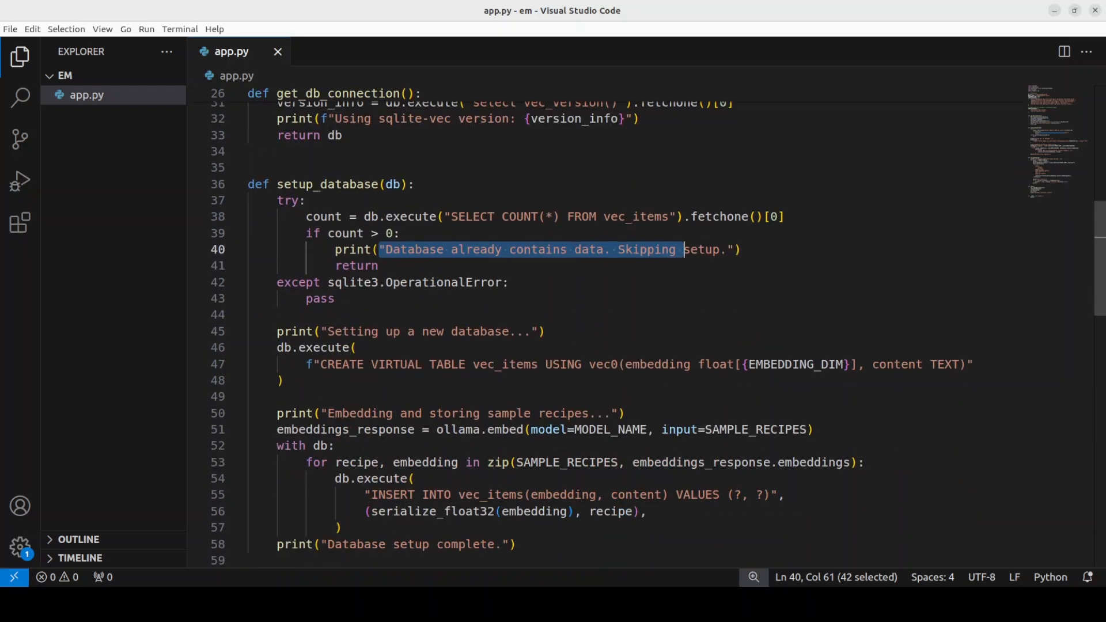
{"action": "scroll", "scroll_direction": "down", "scroll_amount": 3}
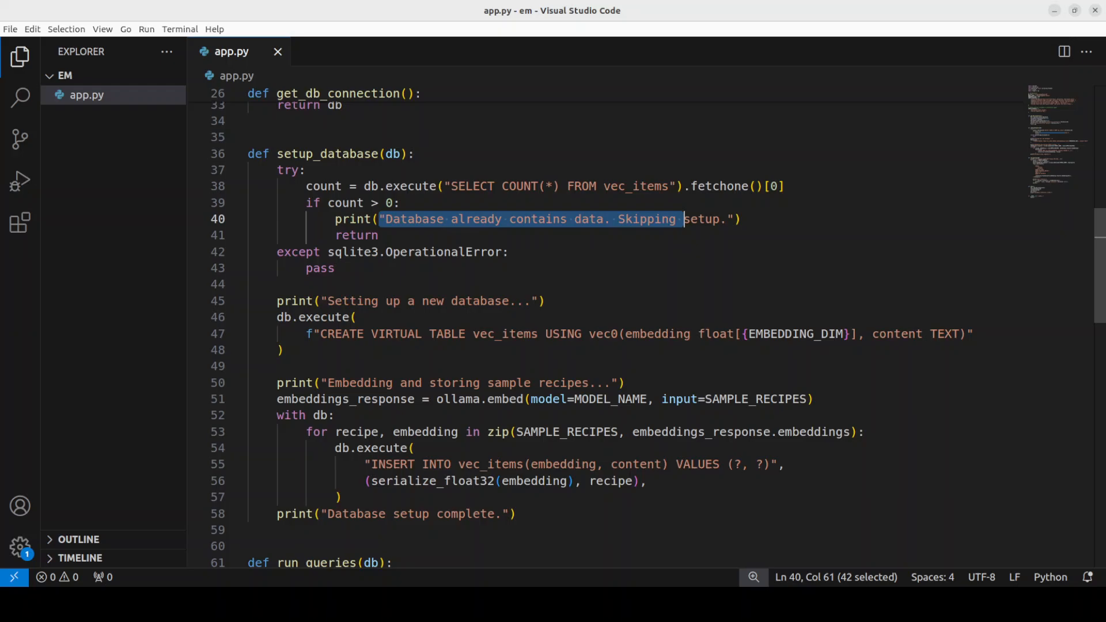
{"action": "scroll", "scroll_direction": "down", "scroll_amount": 3}
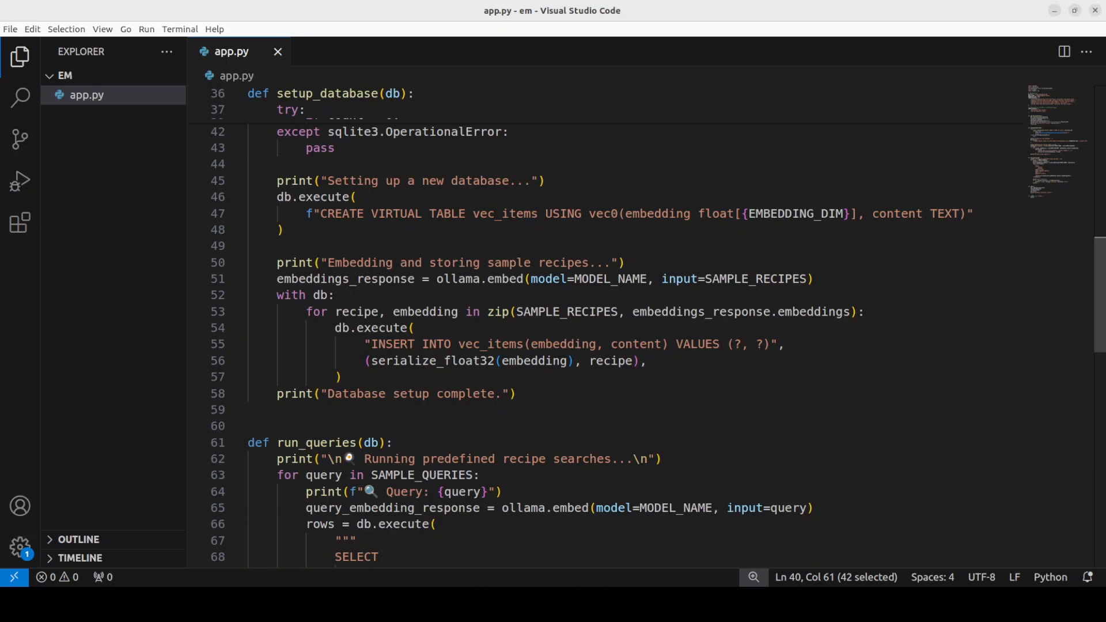
{"action": "scroll", "scroll_direction": "down", "scroll_amount": 3}
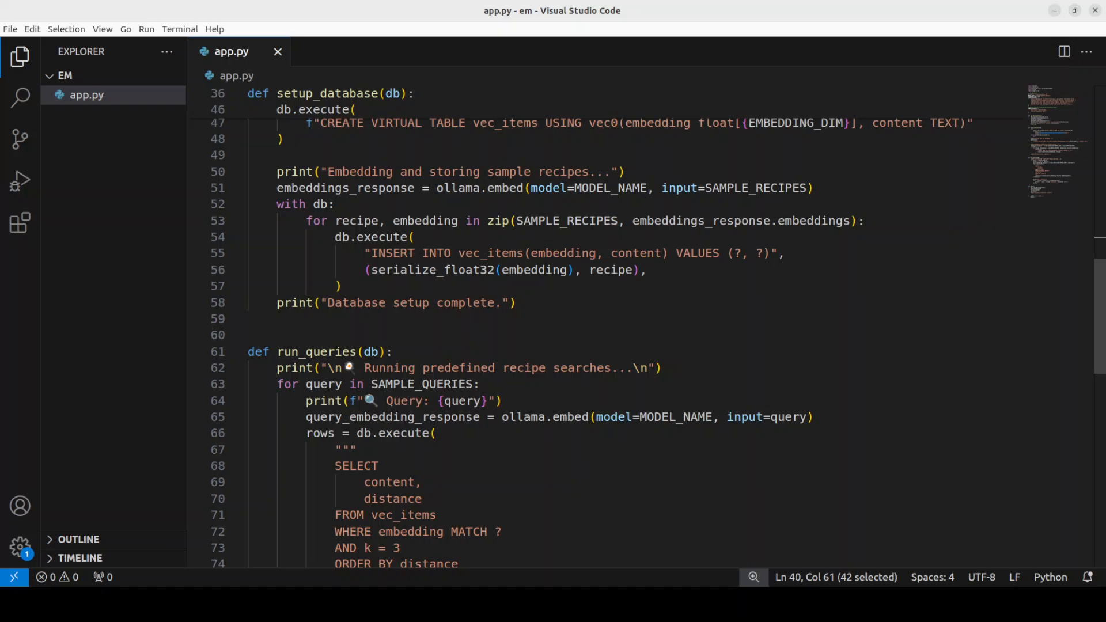
{"action": "scroll", "scroll_direction": "up", "scroll_amount": 3}
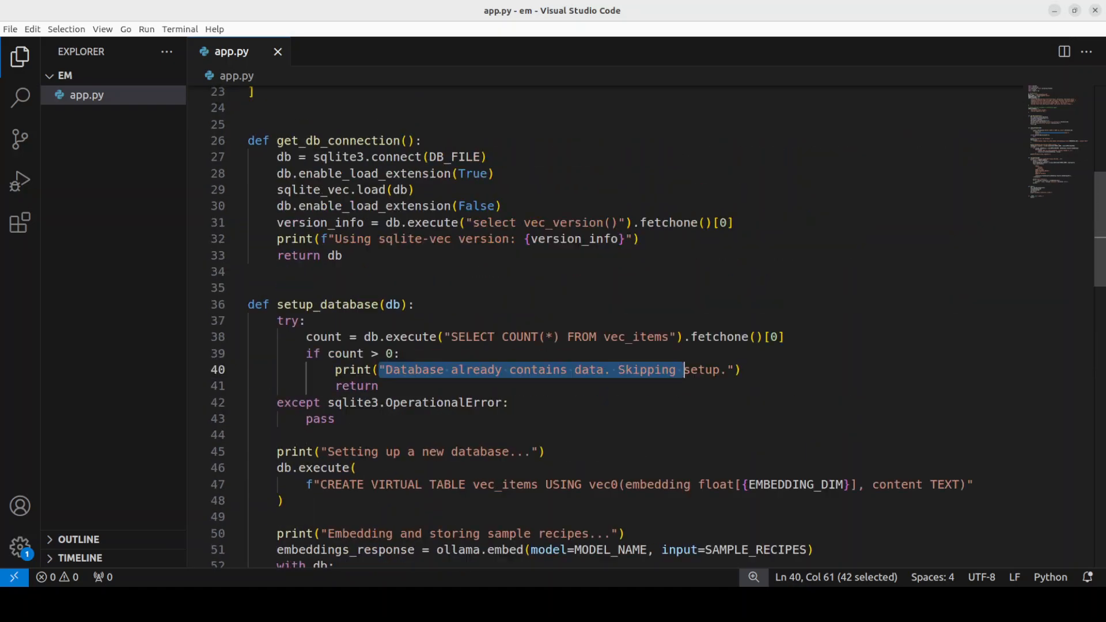
{"action": "scroll", "scroll_direction": "up", "scroll_amount": 3}
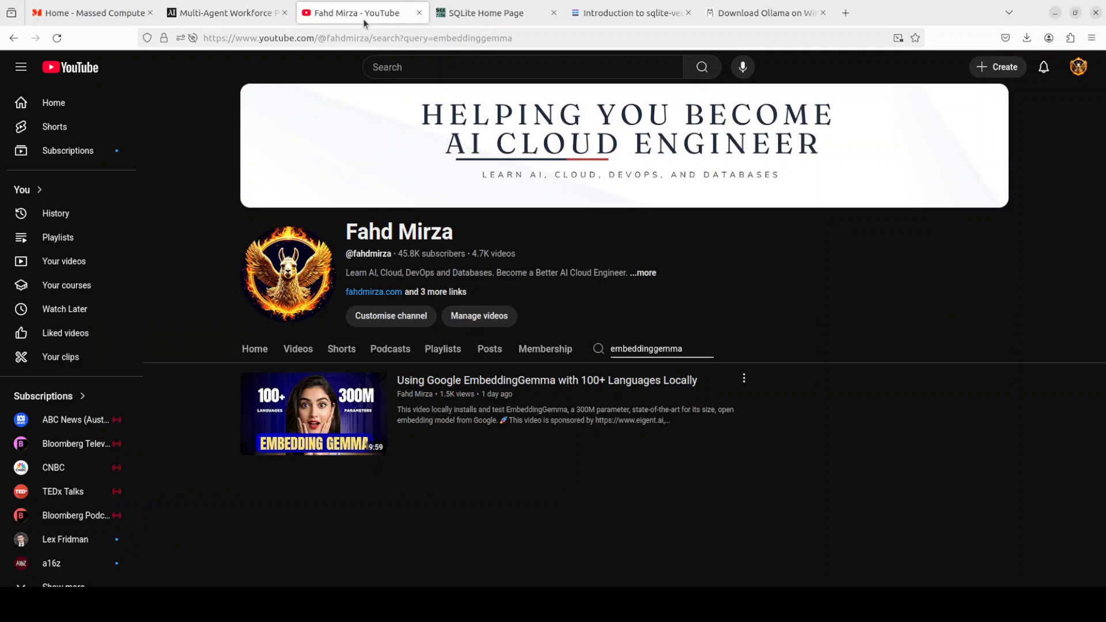
{"action": "mouse_move", "coordinate": [553, 367]}
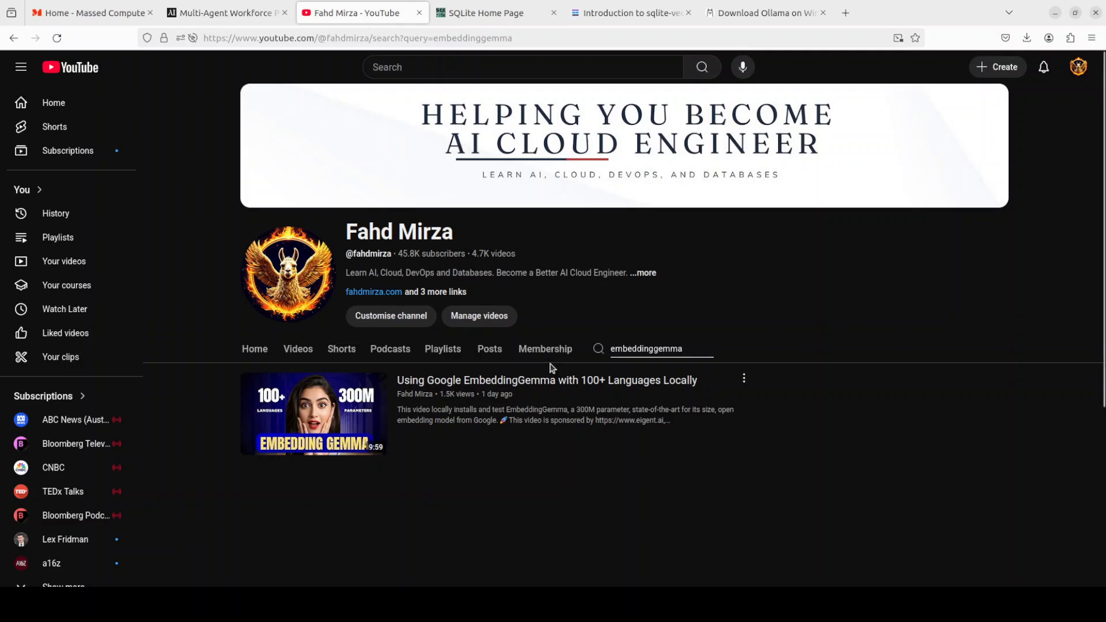
{"action": "mouse_move", "coordinate": [56, 213]}
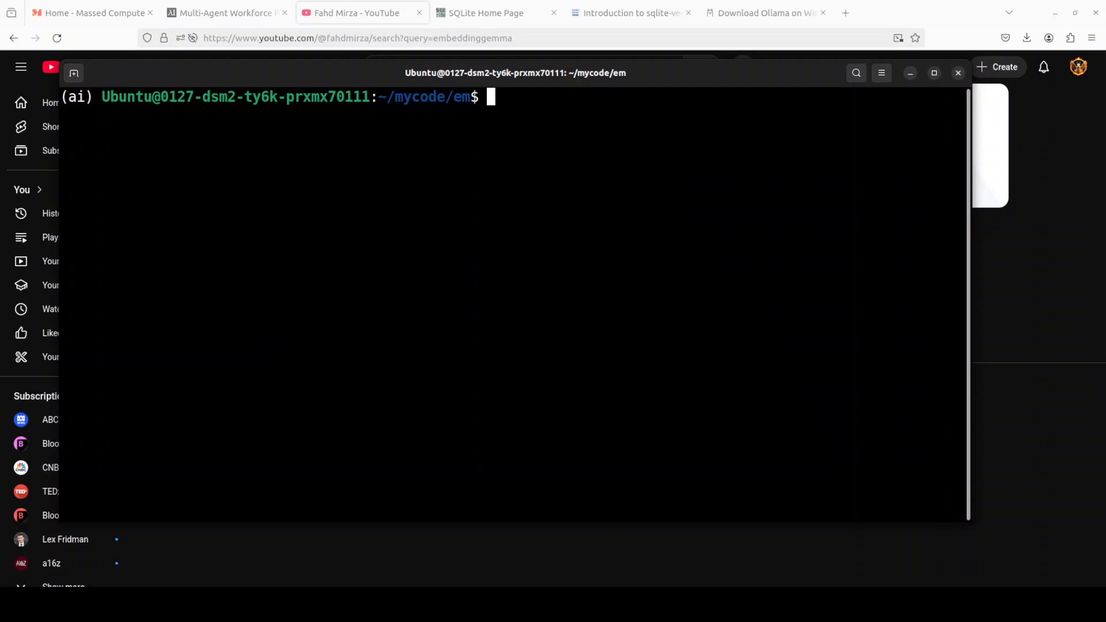
Run python app.py to build the recipe database and print top-3 matches for both sample queries
{"action": "type", "text": "python app.py"}
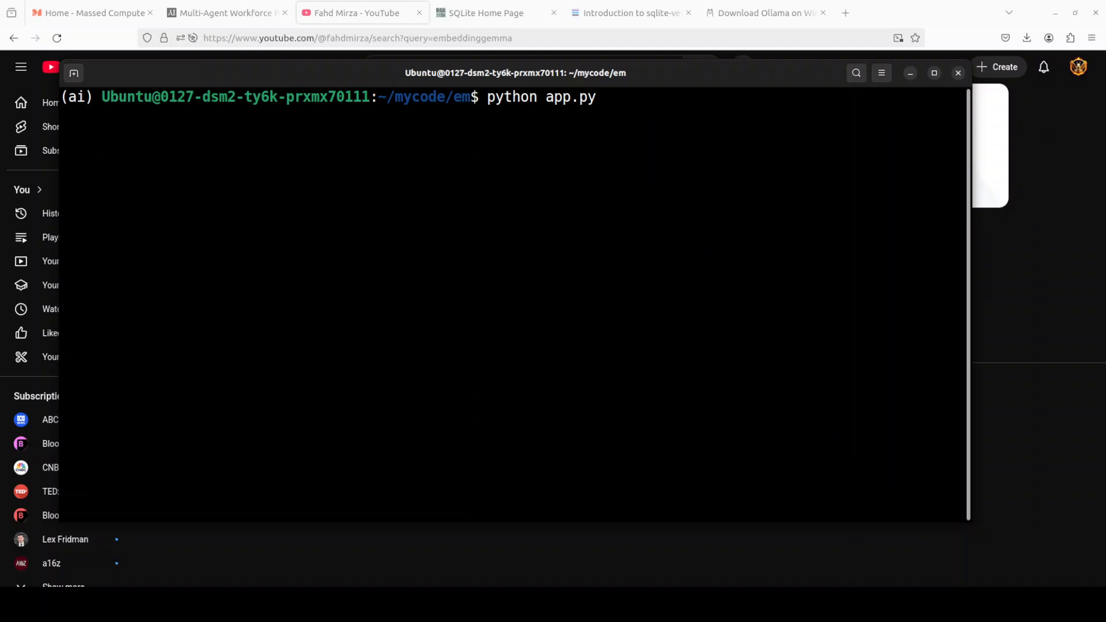
{"action": "key", "text": "Return"}
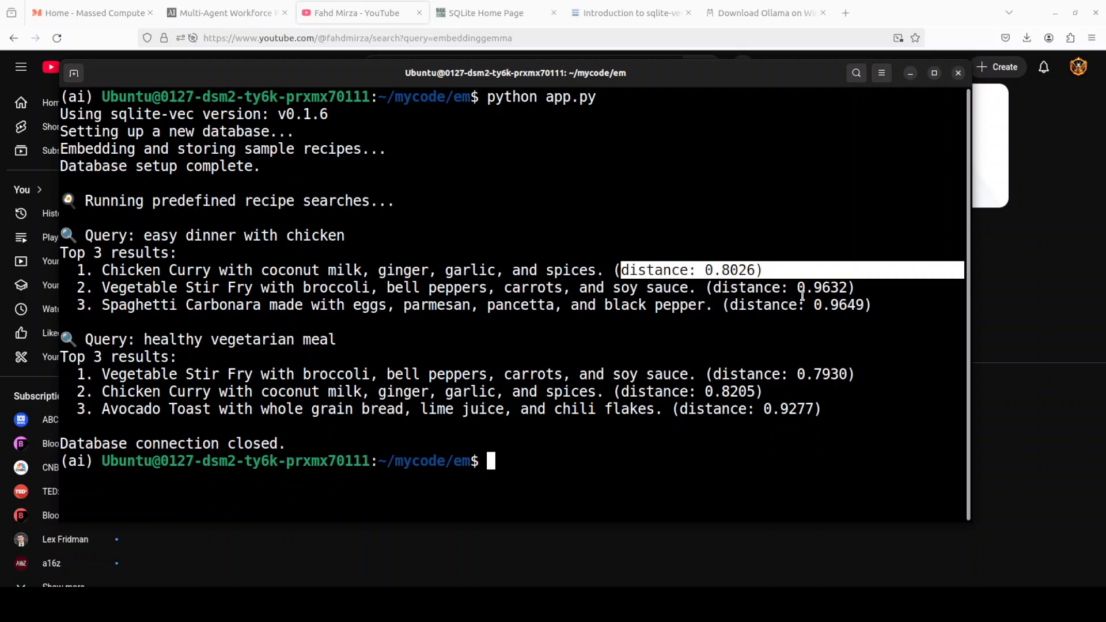
{"action": "mouse_move", "coordinate": [696, 295]}
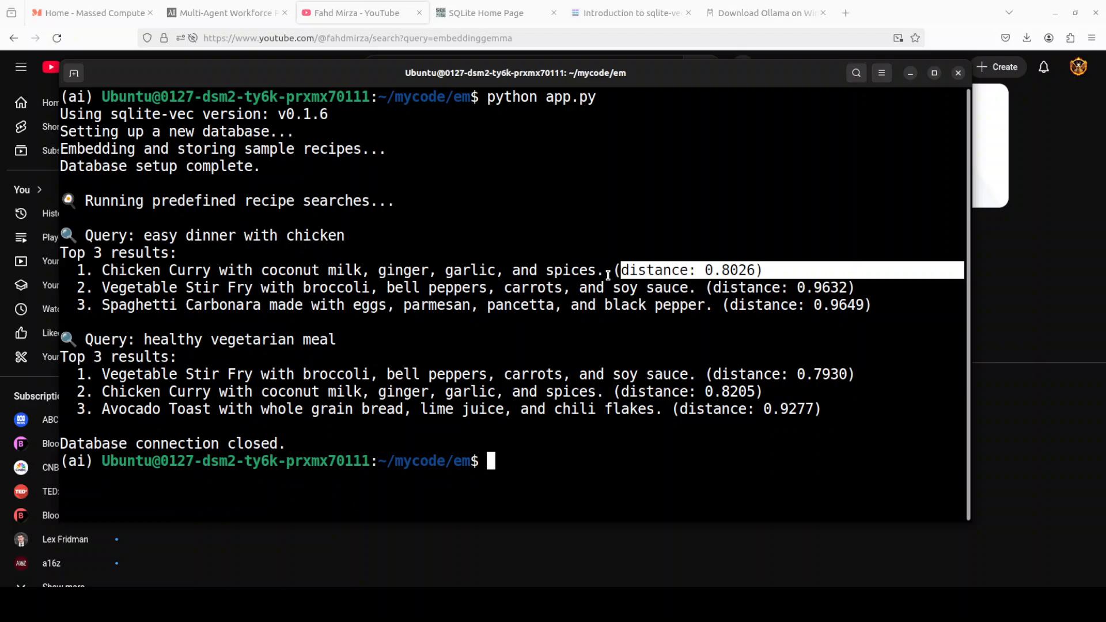
{"action": "mouse_move", "coordinate": [410, 268]}
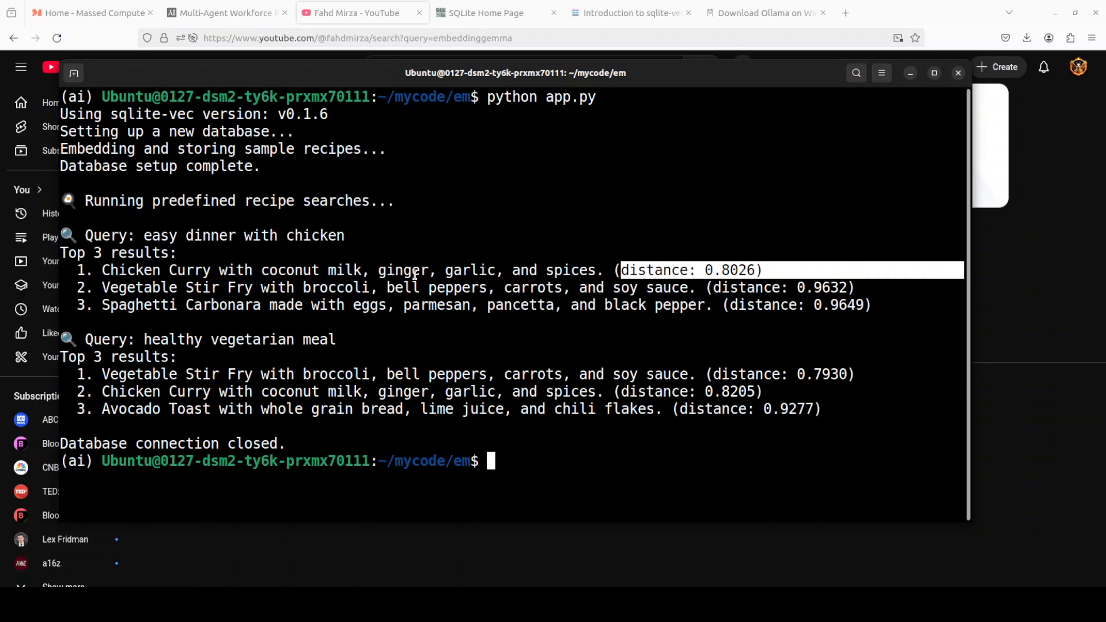
{"action": "mouse_move", "coordinate": [417, 218]}
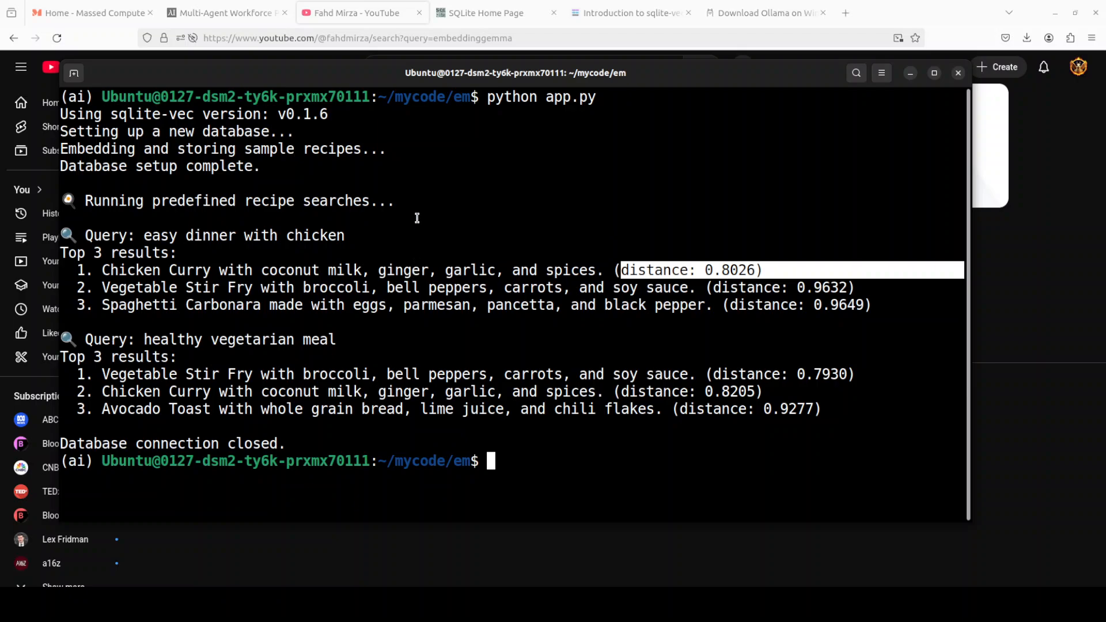
{"action": "mouse_move", "coordinate": [465, 386]}
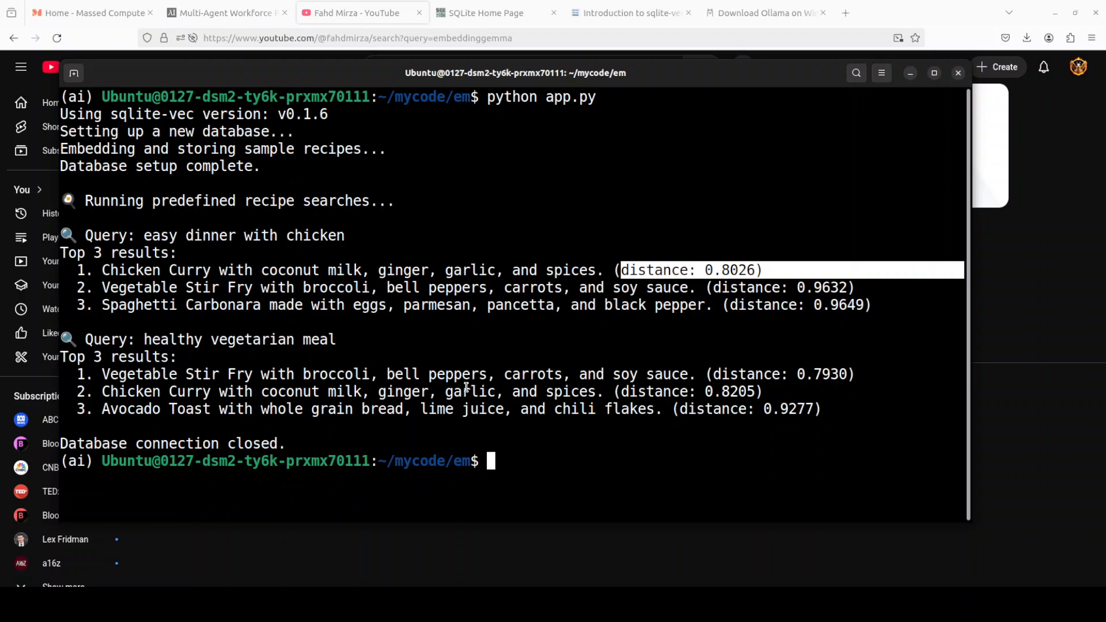
{"action": "type", "text": "nvidi"}
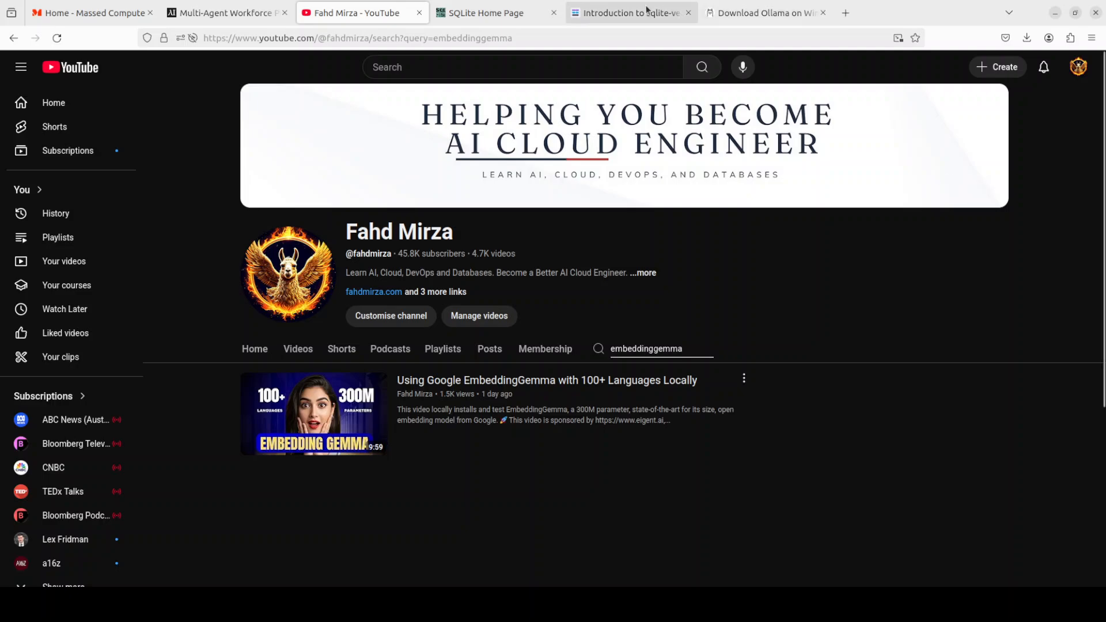
{"action": "left_click", "coordinate": [629, 13]}
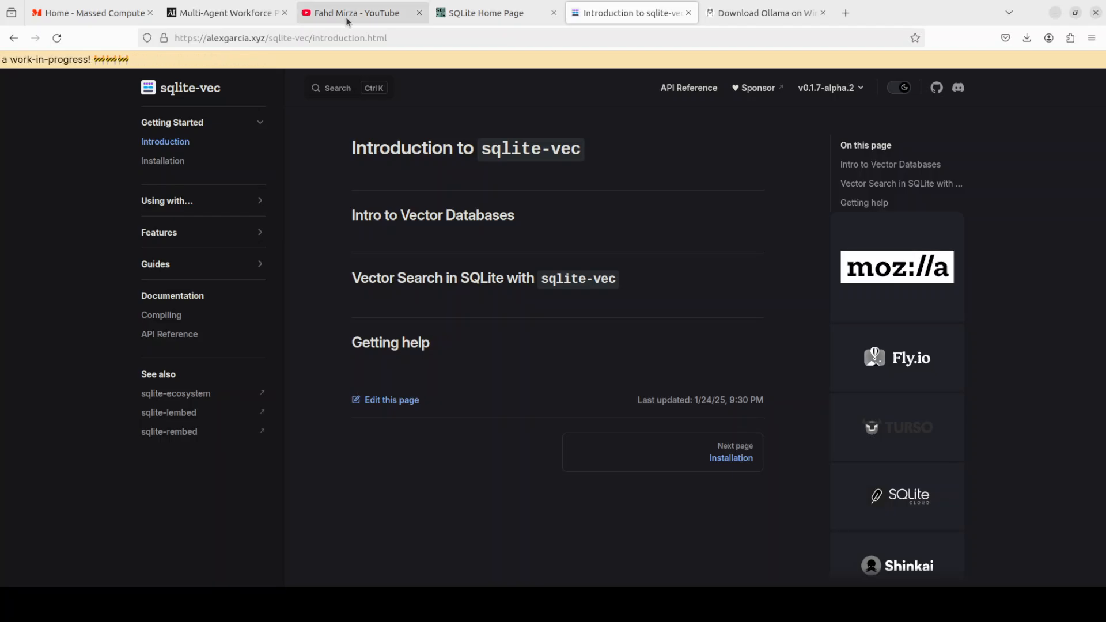
{"action": "left_click", "coordinate": [358, 13]}
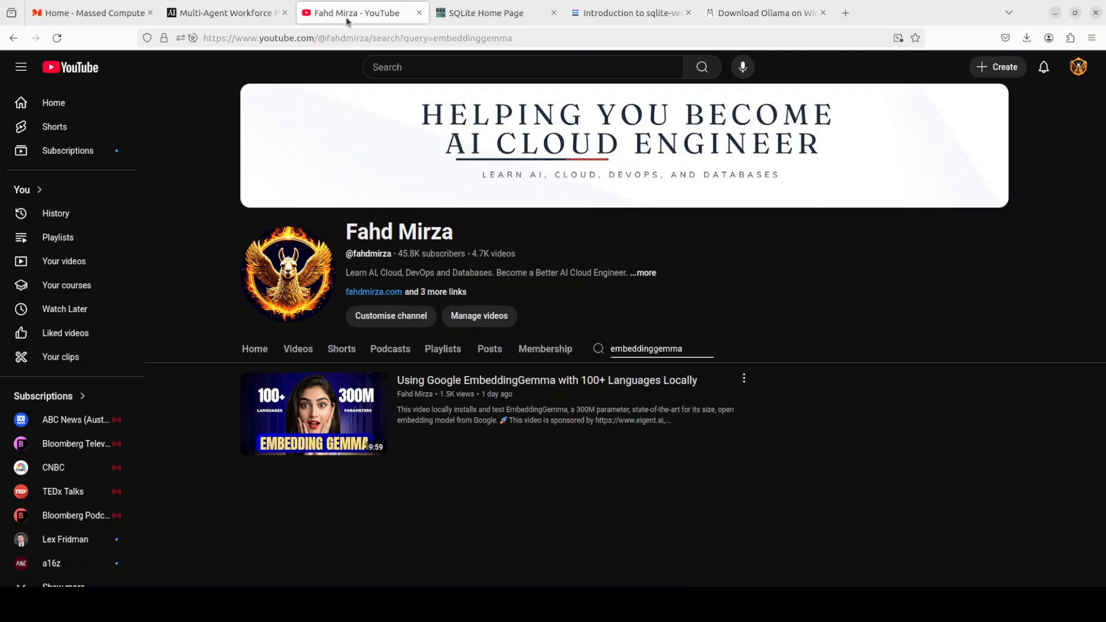
{"action": "mouse_move", "coordinate": [781, 297]}
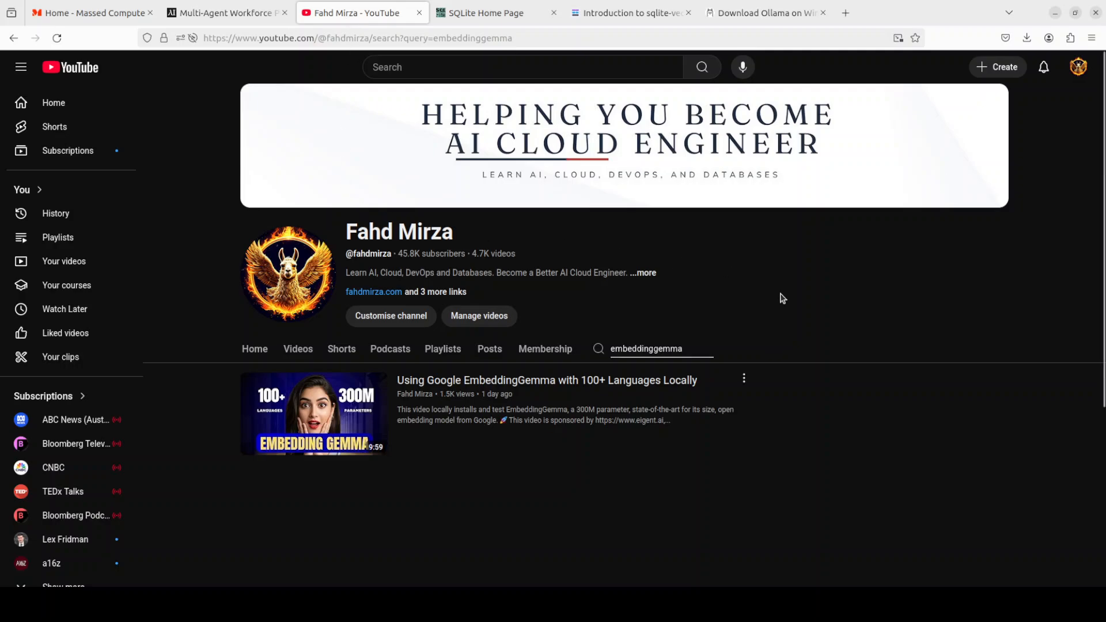